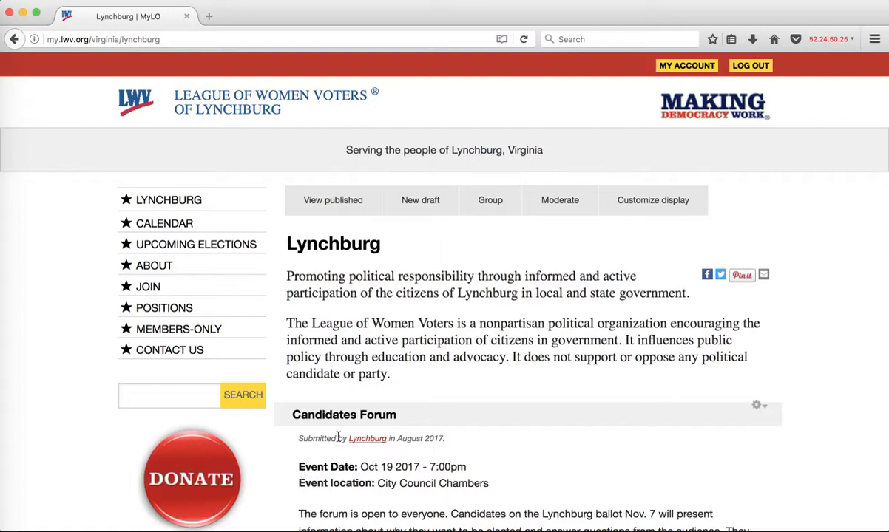
Step: Start a new blank league page via Add Page under Administer League
{"action": "scroll", "scroll_direction": "down", "scroll_amount": 3}
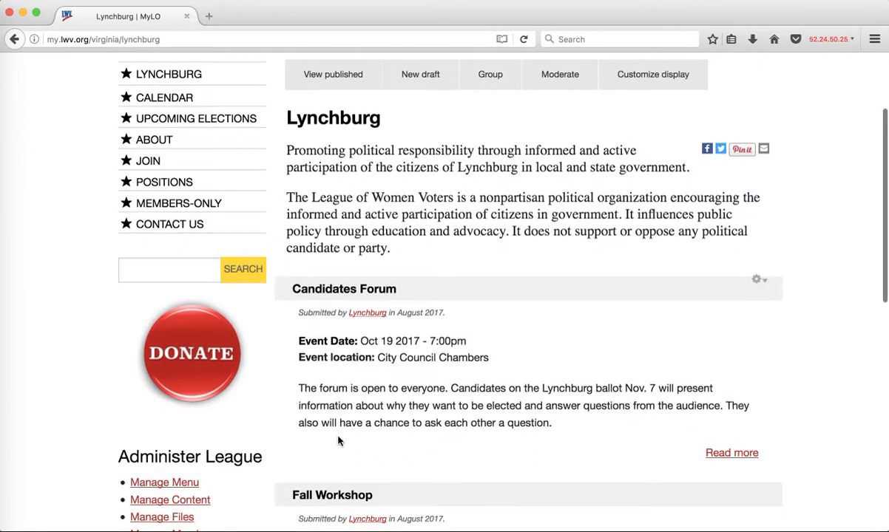
{"action": "scroll", "scroll_direction": "down", "scroll_amount": 3}
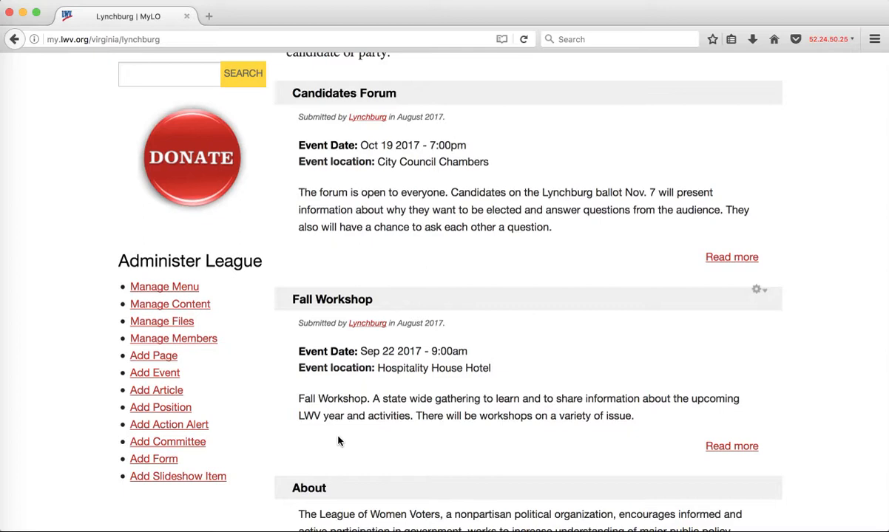
{"action": "mouse_move", "coordinate": [239, 396]}
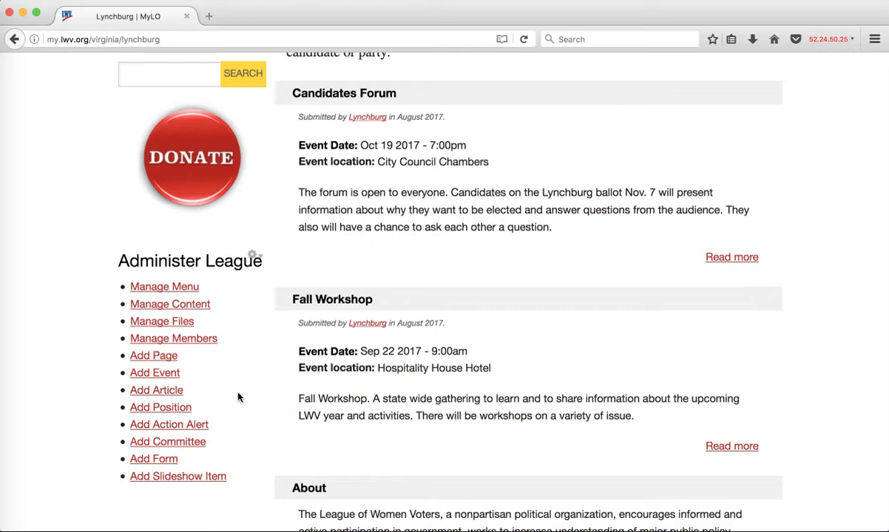
{"action": "left_click", "coordinate": [153, 354]}
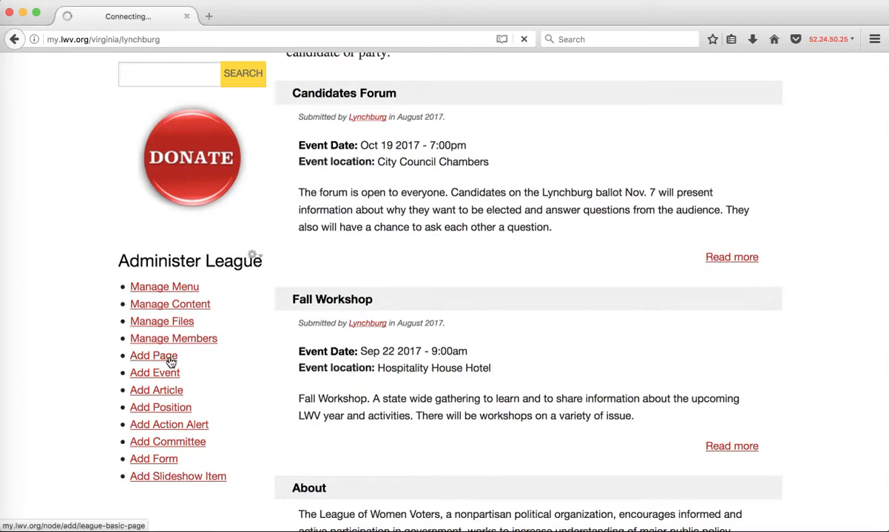
{"action": "left_click", "coordinate": [153, 354]}
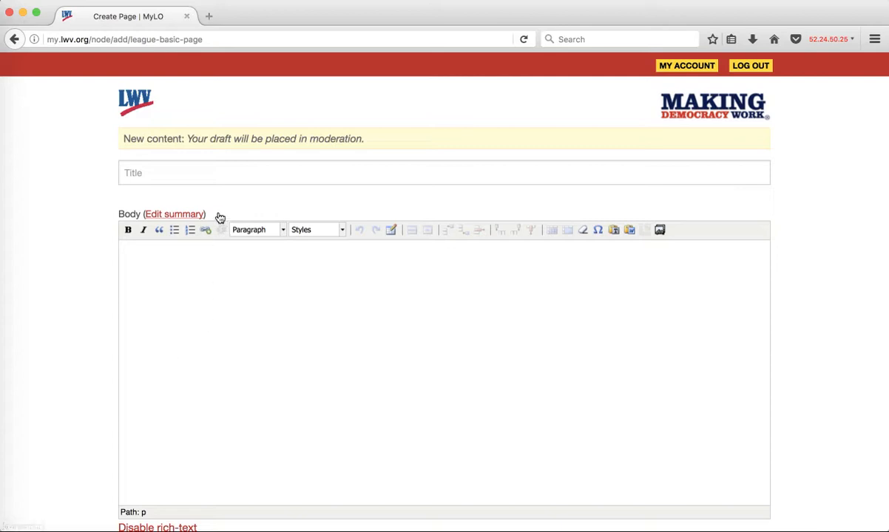
{"action": "mouse_move", "coordinate": [659, 230]}
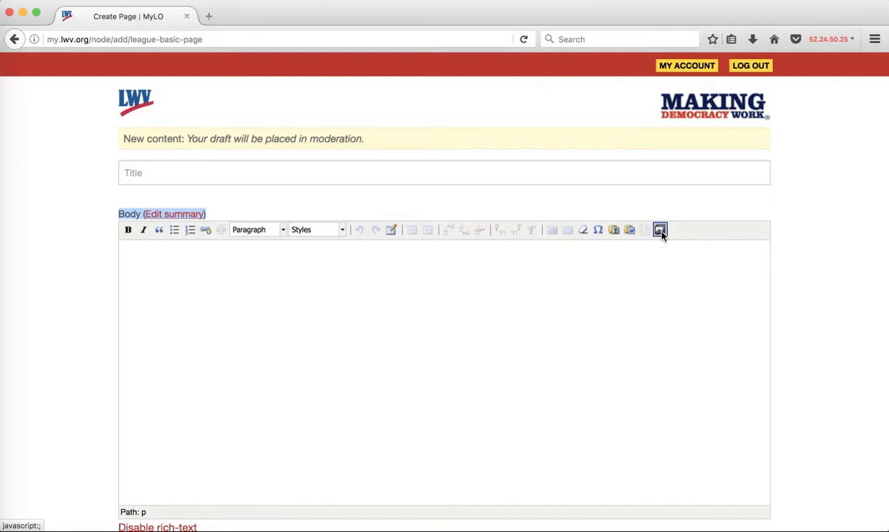
Step: Briefly bring up the Media browser from the Body toolbar and close it without adding anything
{"action": "left_click", "coordinate": [660, 229]}
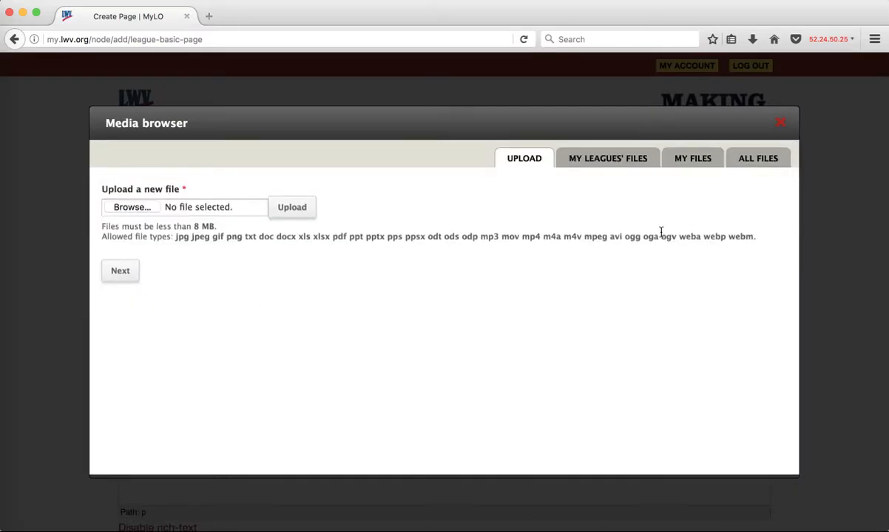
{"action": "left_click", "coordinate": [781, 122]}
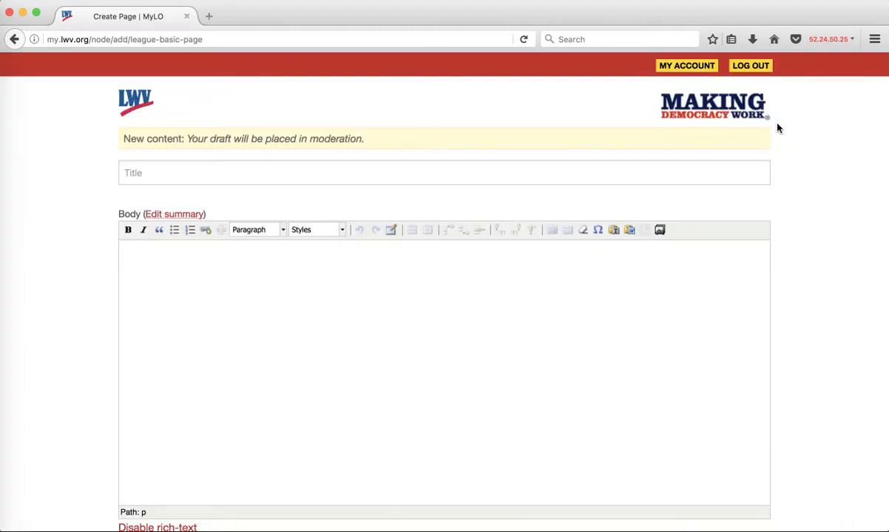
{"action": "scroll", "scroll_direction": "down", "scroll_amount": 3}
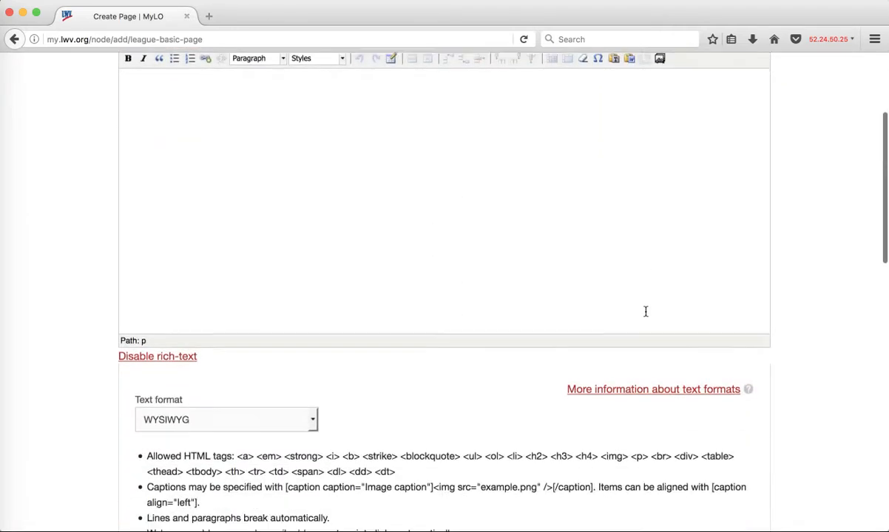
{"action": "scroll", "scroll_direction": "down", "scroll_amount": 3}
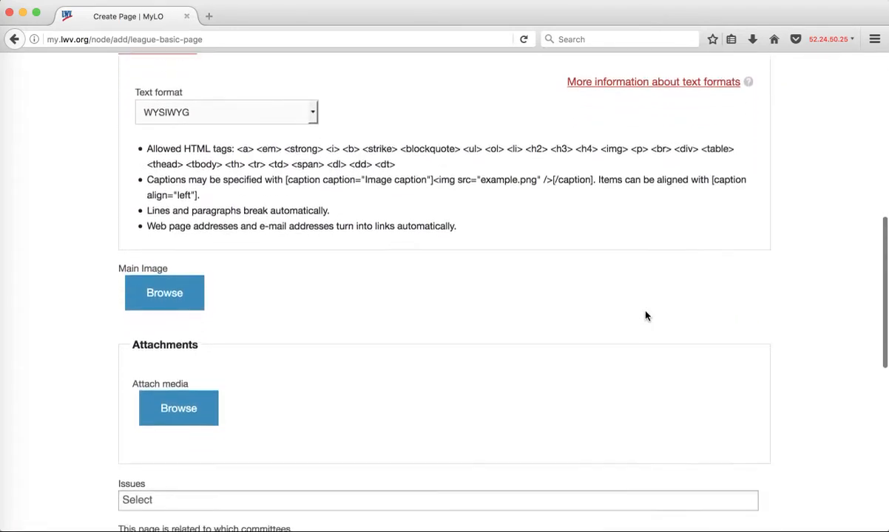
{"action": "scroll", "scroll_direction": "down", "scroll_amount": 3}
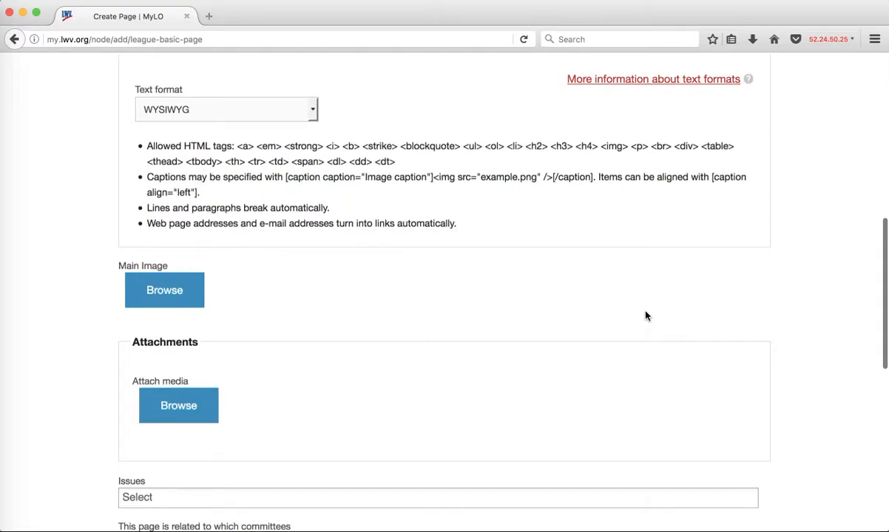
{"action": "mouse_move", "coordinate": [473, 309]}
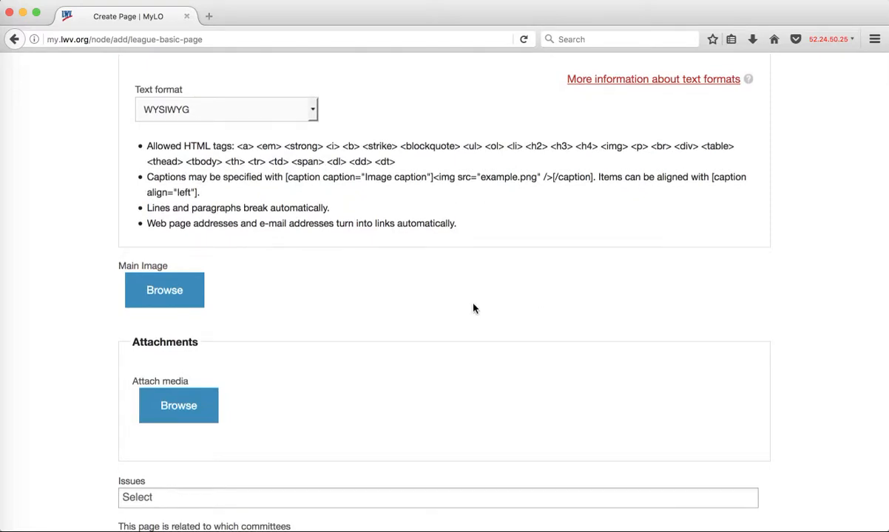
{"action": "mouse_move", "coordinate": [157, 306]}
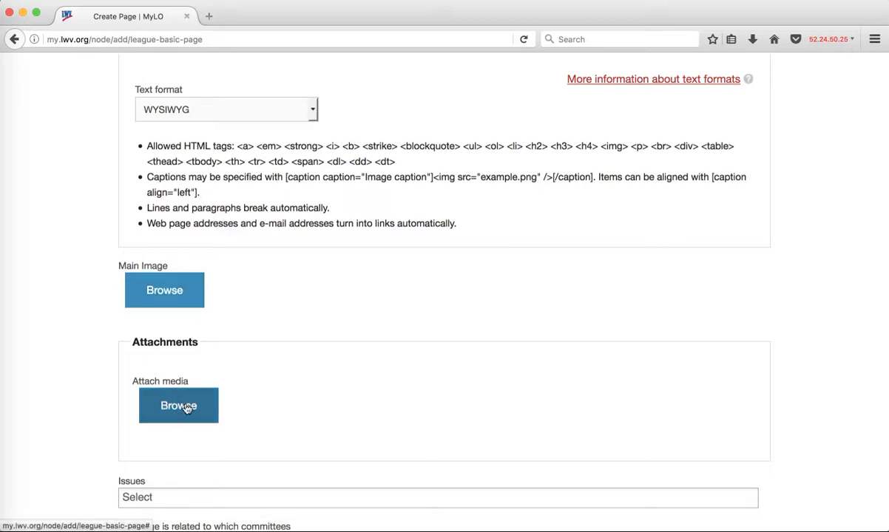
{"action": "mouse_move", "coordinate": [177, 306]}
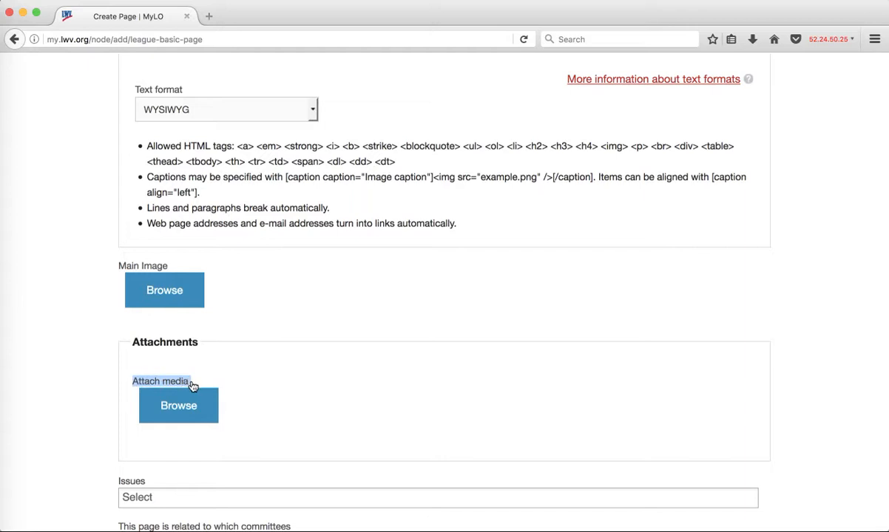
{"action": "mouse_move", "coordinate": [174, 347]}
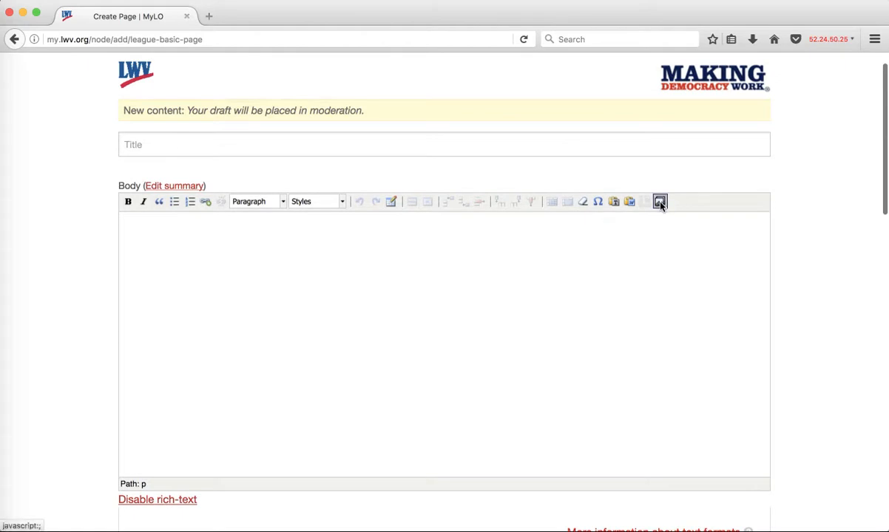
Step: Bring up the Media browser on its Upload tab and highlight the list of allowed file types
{"action": "left_click", "coordinate": [660, 202]}
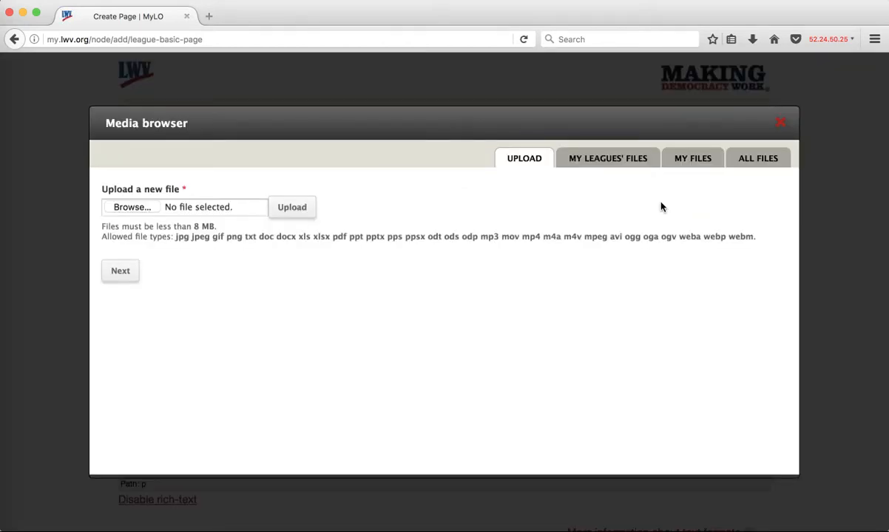
{"action": "mouse_move", "coordinate": [192, 191]}
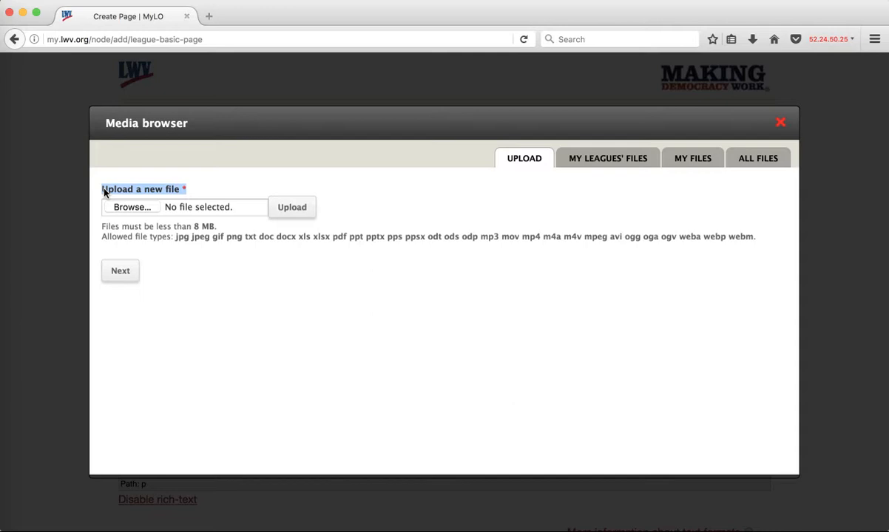
{"action": "mouse_move", "coordinate": [123, 231]}
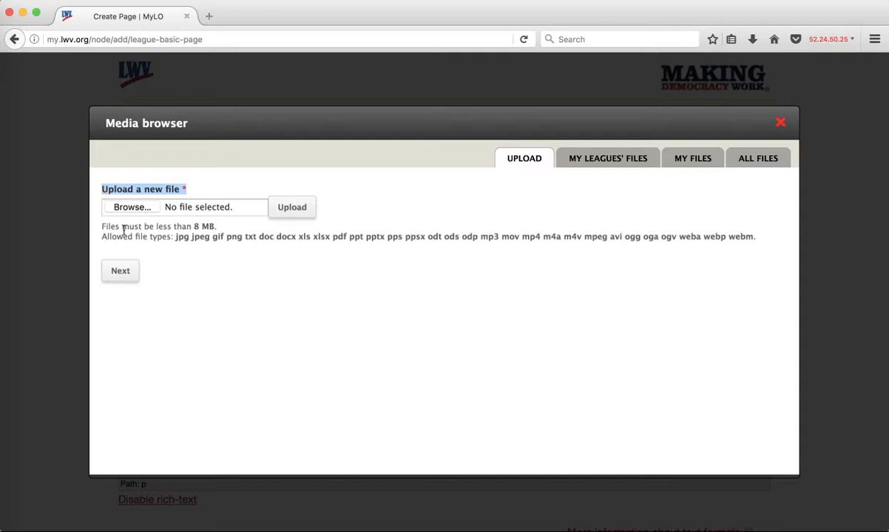
{"action": "left_click_drag", "start_coordinate": [176, 237], "coordinate": [309, 237]}
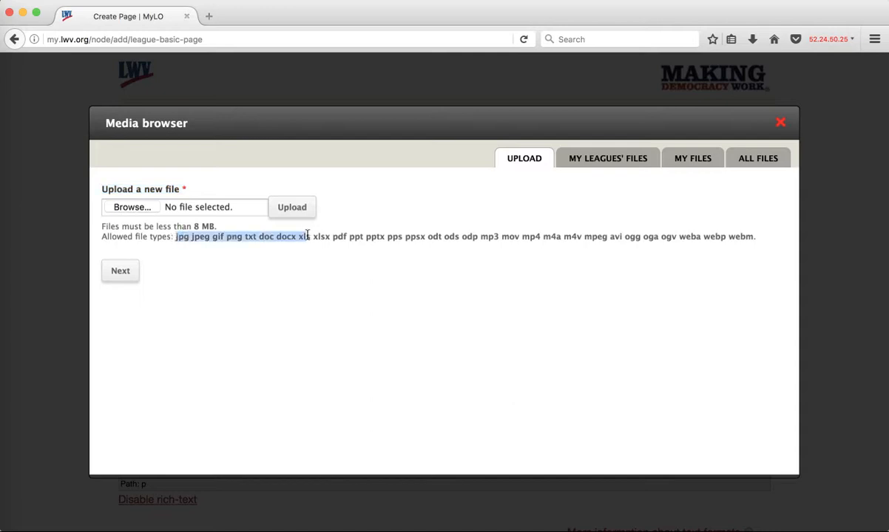
{"action": "left_click_drag", "start_coordinate": [309, 237], "coordinate": [753, 237]}
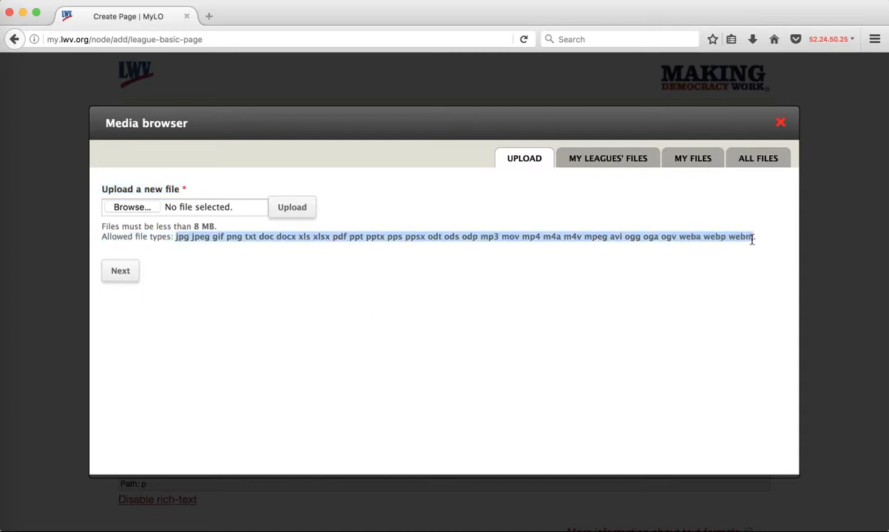
{"action": "mouse_move", "coordinate": [525, 315]}
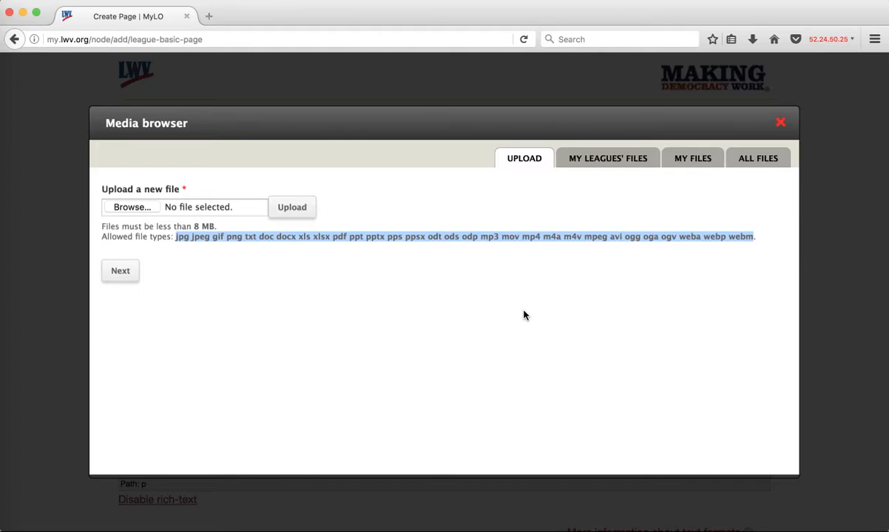
{"action": "mouse_move", "coordinate": [613, 172]}
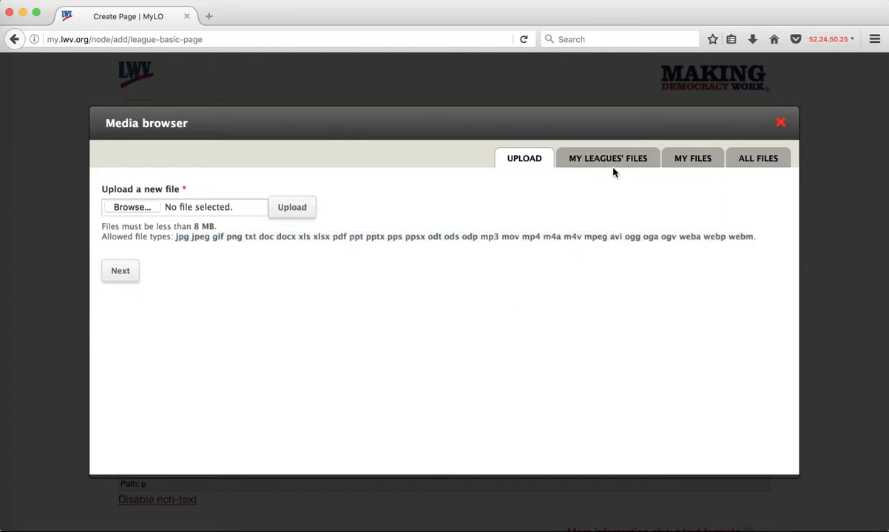
{"action": "mouse_move", "coordinate": [751, 161]}
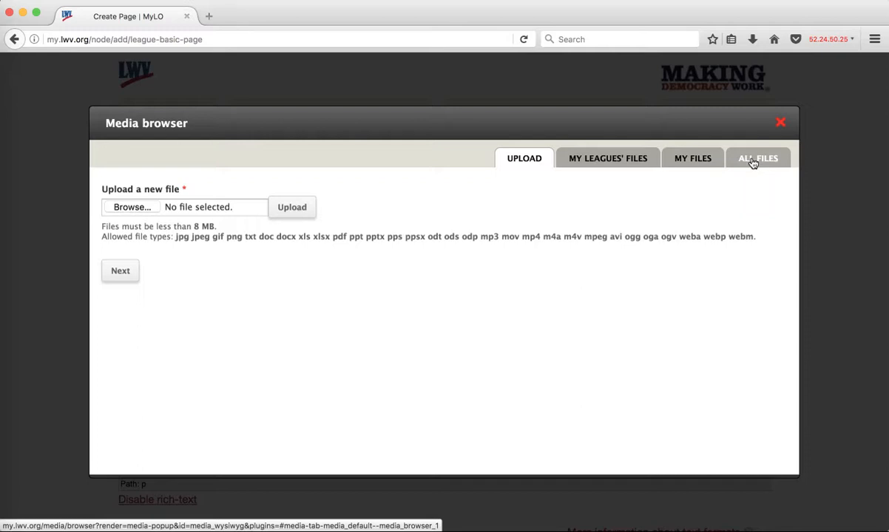
{"action": "mouse_move", "coordinate": [747, 162]}
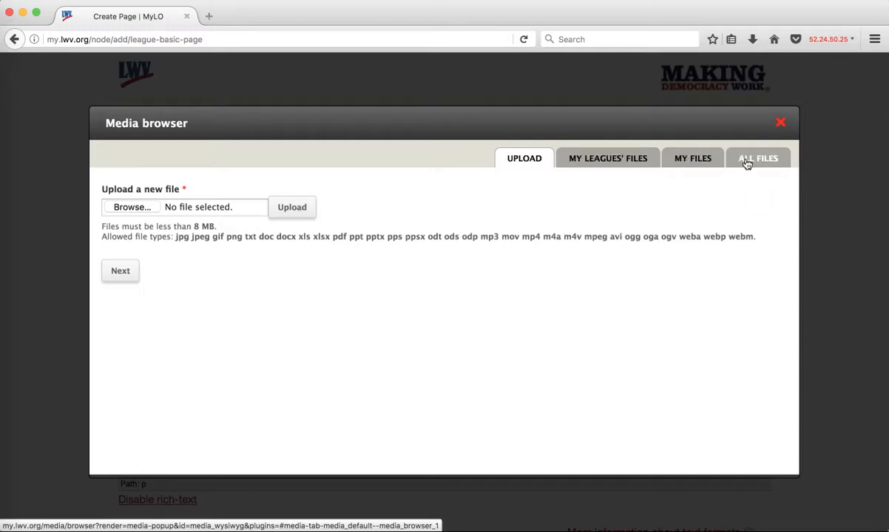
{"action": "left_click", "coordinate": [757, 157]}
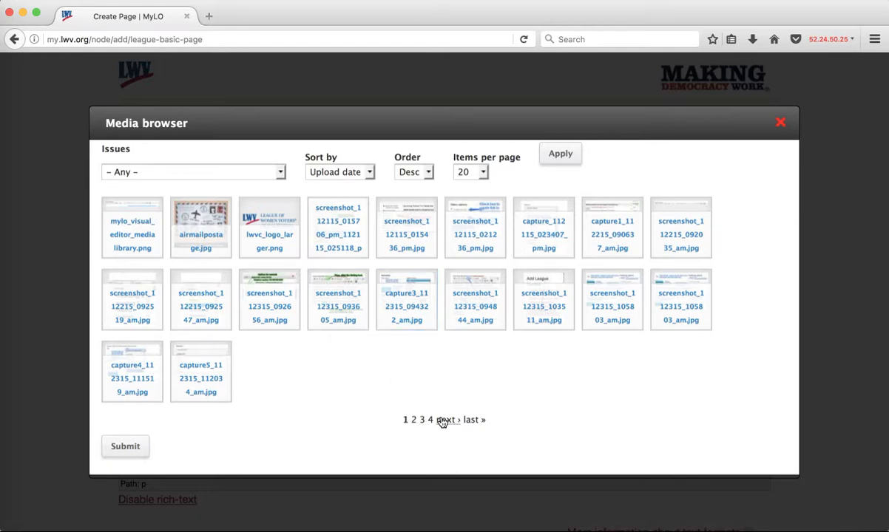
{"action": "mouse_move", "coordinate": [423, 389]}
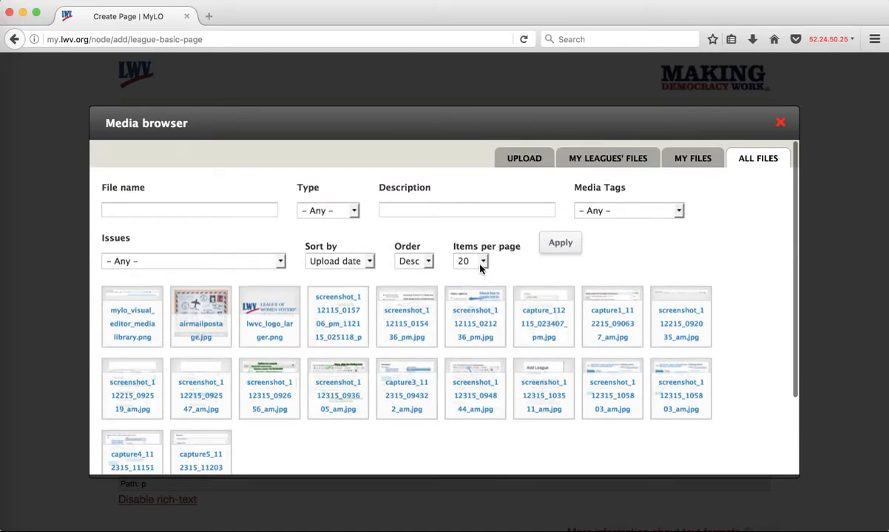
{"action": "left_click", "coordinate": [470, 260]}
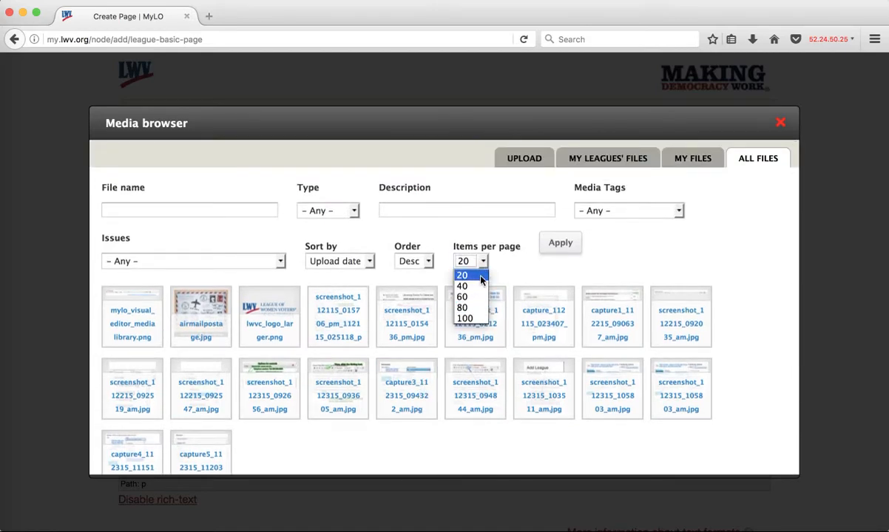
{"action": "left_click", "coordinate": [462, 273]}
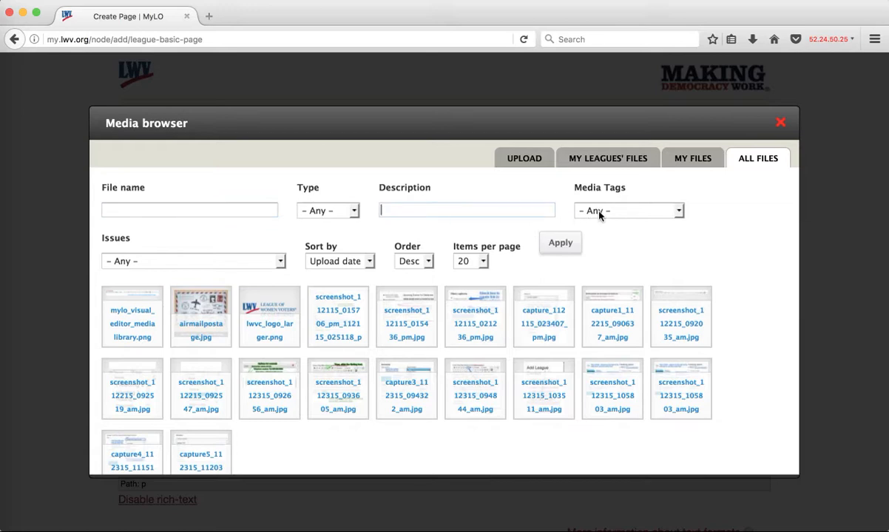
Step: Filter the media library by the Slideshow Image tag
{"action": "left_click", "coordinate": [627, 210]}
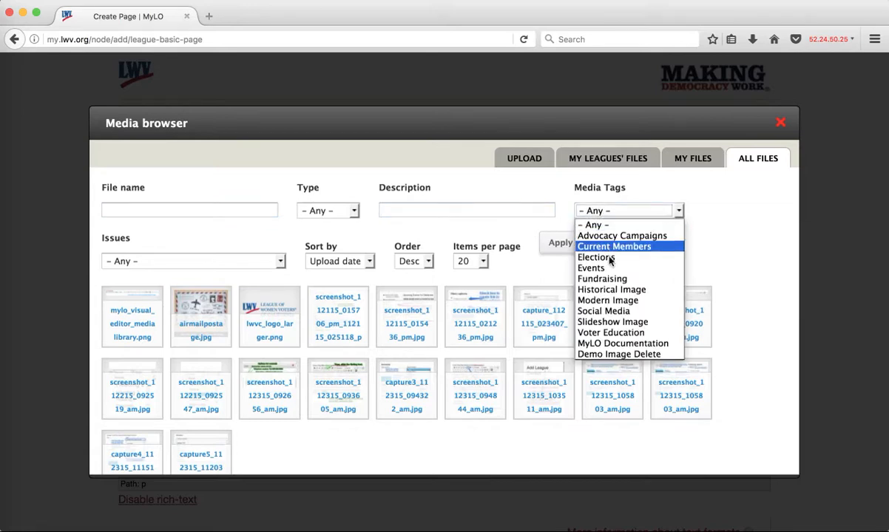
{"action": "mouse_move", "coordinate": [613, 322]}
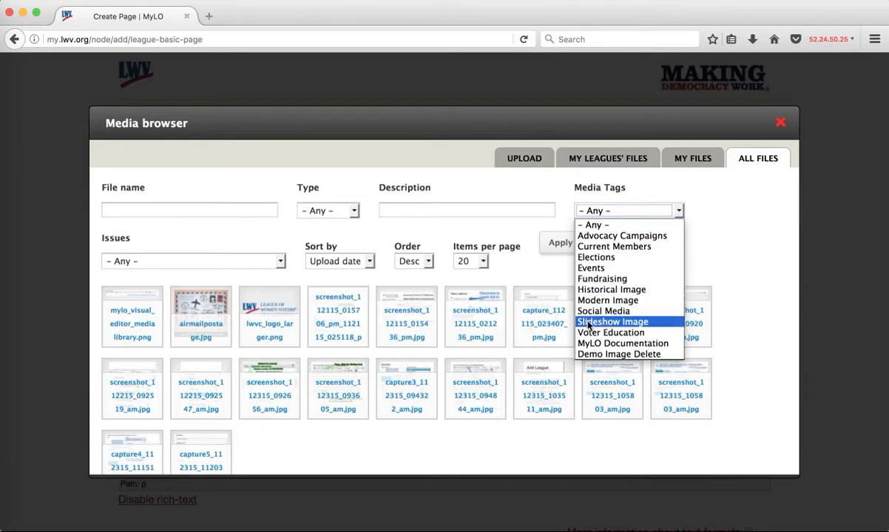
{"action": "mouse_move", "coordinate": [593, 327]}
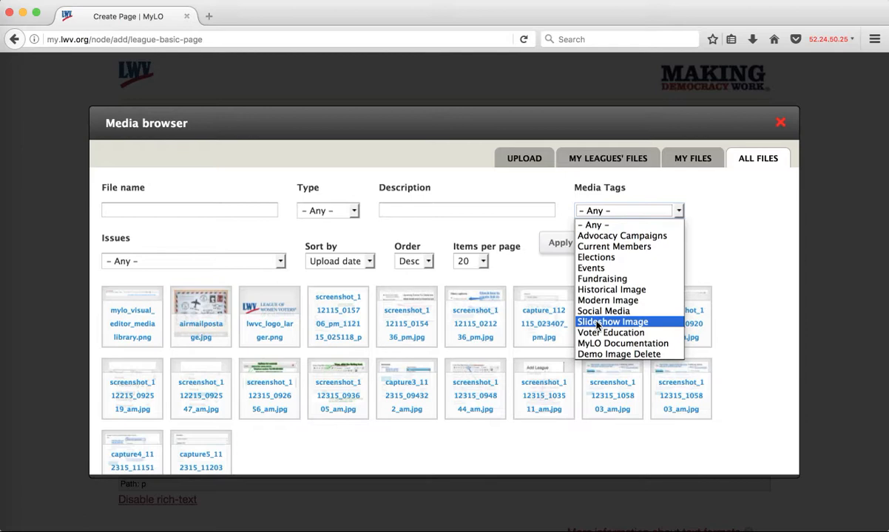
{"action": "left_click", "coordinate": [612, 322]}
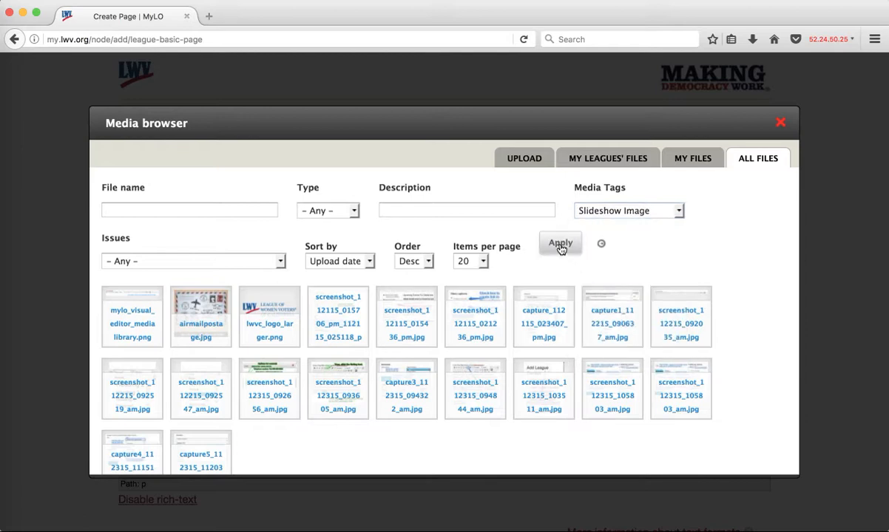
{"action": "left_click", "coordinate": [559, 244]}
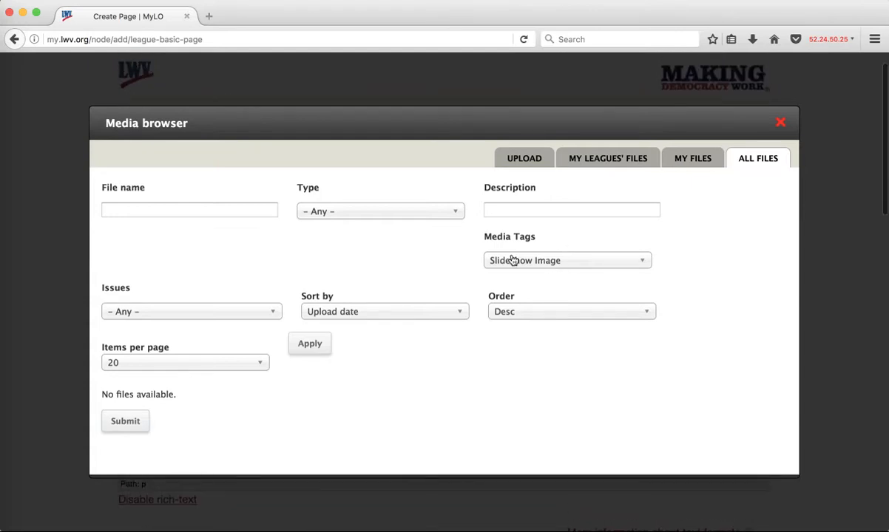
{"action": "mouse_move", "coordinate": [524, 264]}
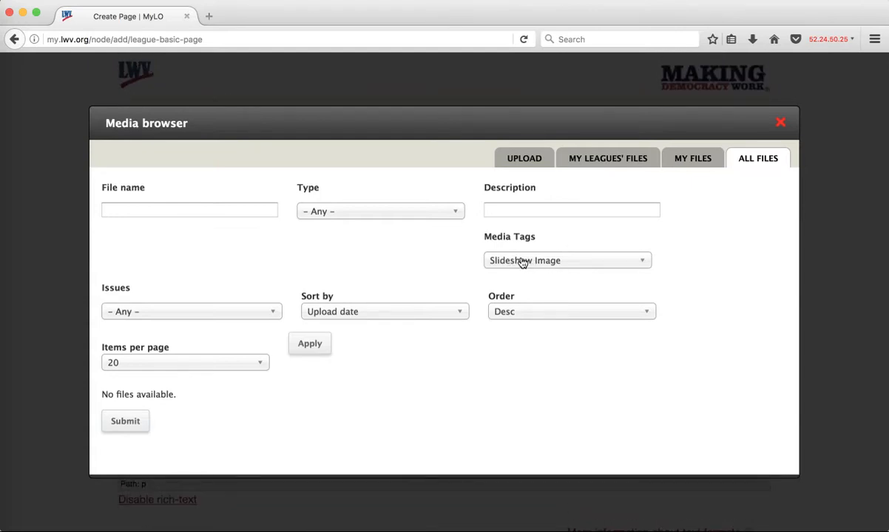
Step: Switch the filter to the Demo Image Delete tag, leaving four images, and enter 'voter' in the issues filter
{"action": "left_click", "coordinate": [568, 260]}
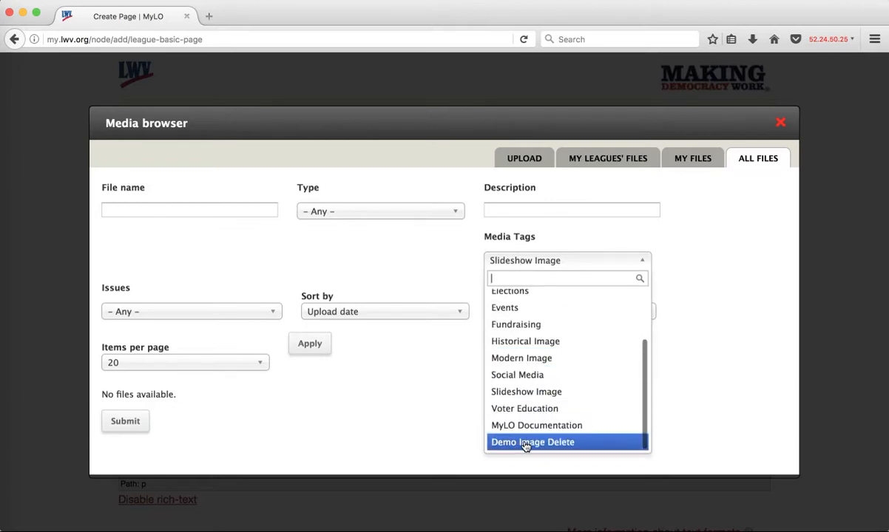
{"action": "left_click", "coordinate": [532, 442]}
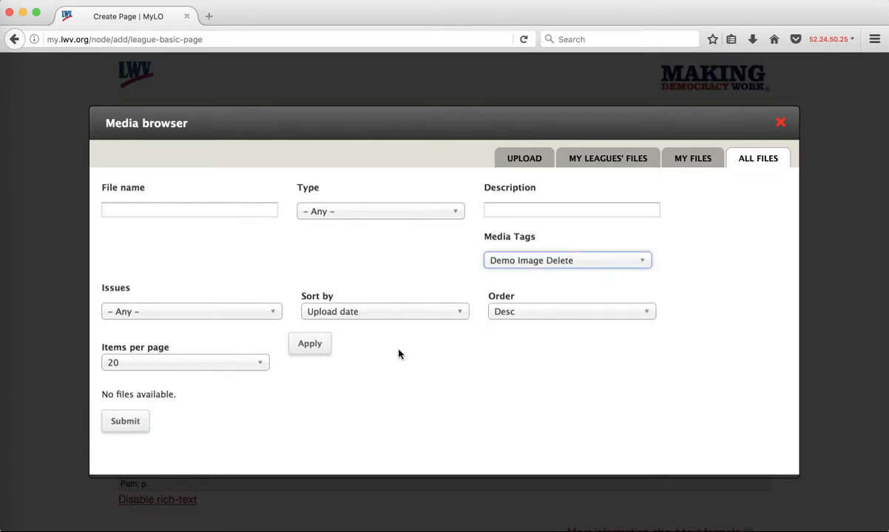
{"action": "left_click", "coordinate": [309, 343]}
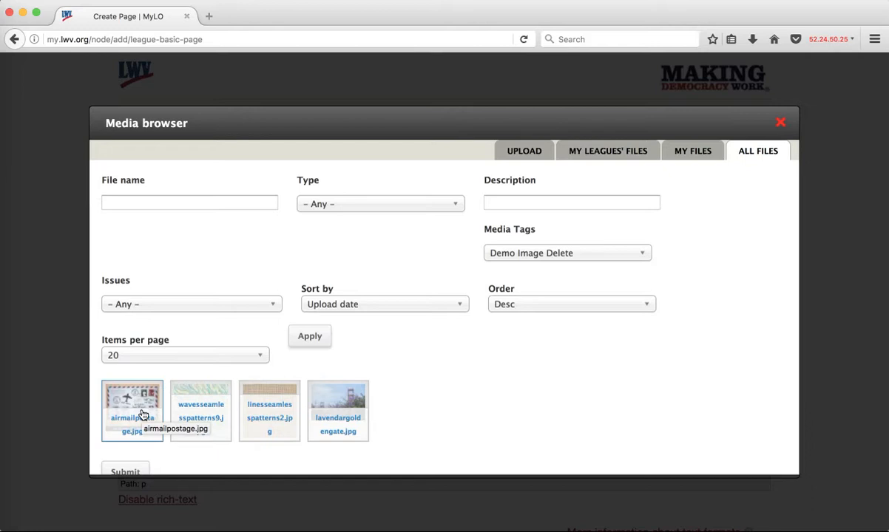
{"action": "mouse_move", "coordinate": [441, 318]}
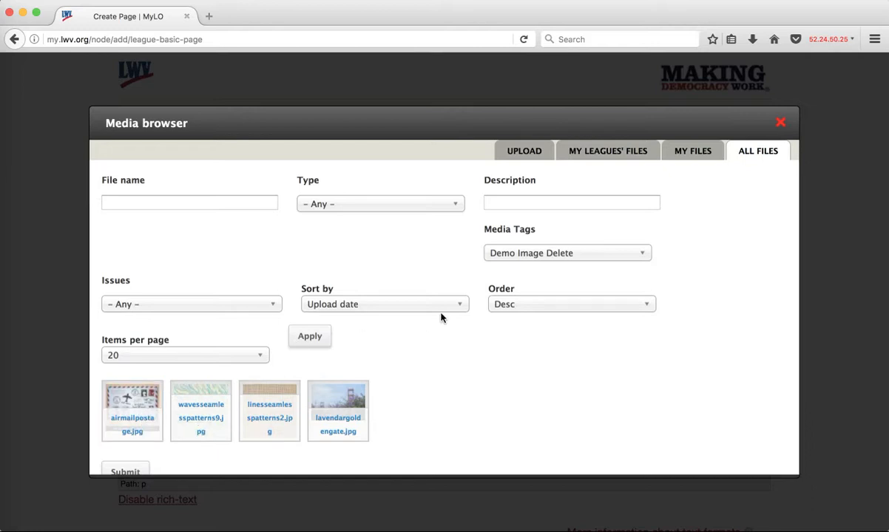
{"action": "left_click", "coordinate": [191, 305]}
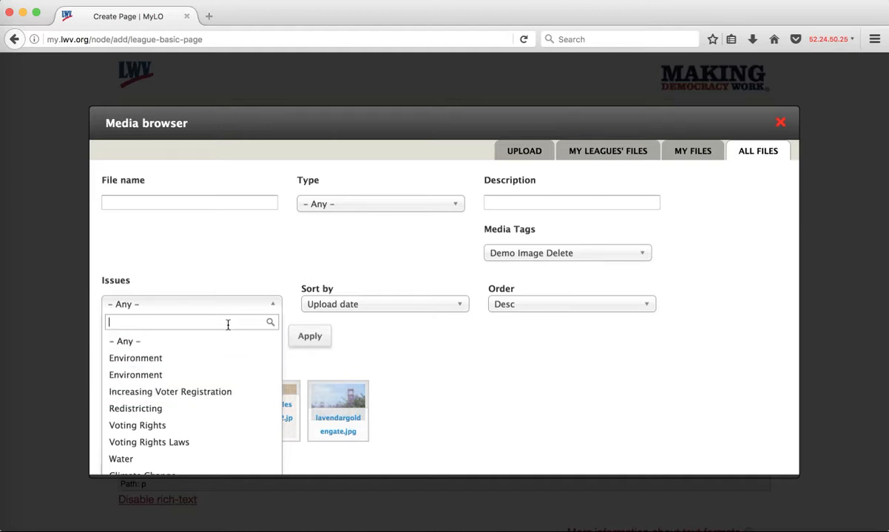
{"action": "type", "text": "voter"}
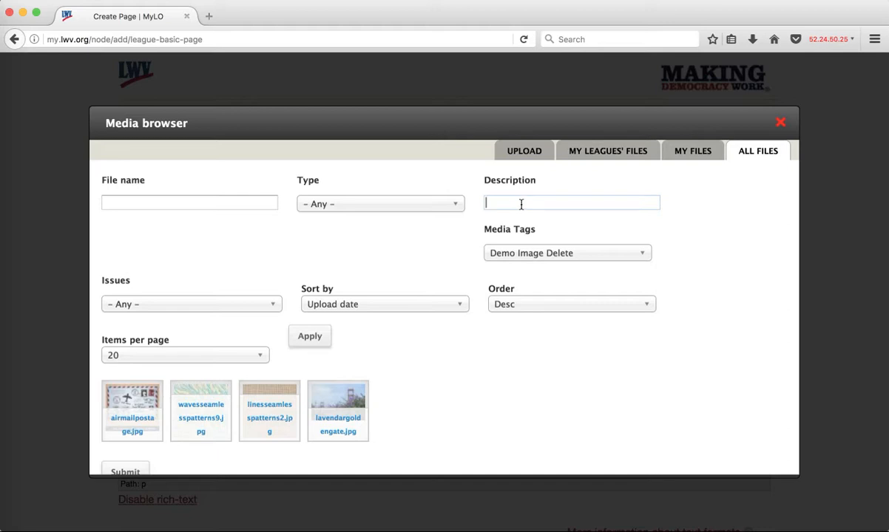
{"action": "mouse_move", "coordinate": [541, 249]}
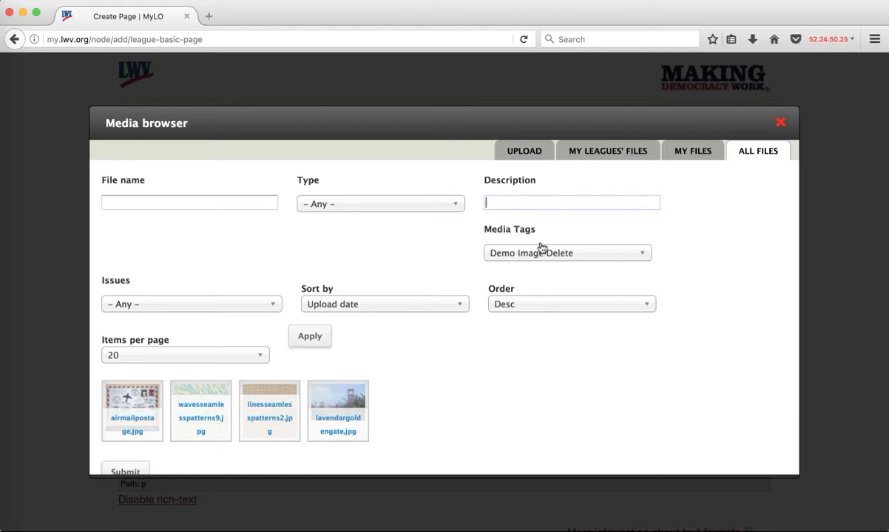
Step: Narrow the library to the facebook circle image with a 'face' description and the Social Media tag
{"action": "type", "text": "facebook"}
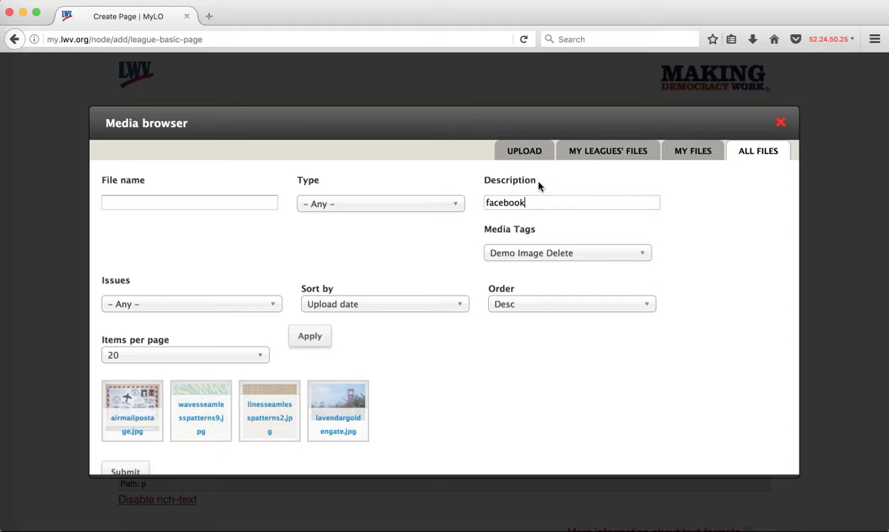
{"action": "left_click", "coordinate": [568, 253]}
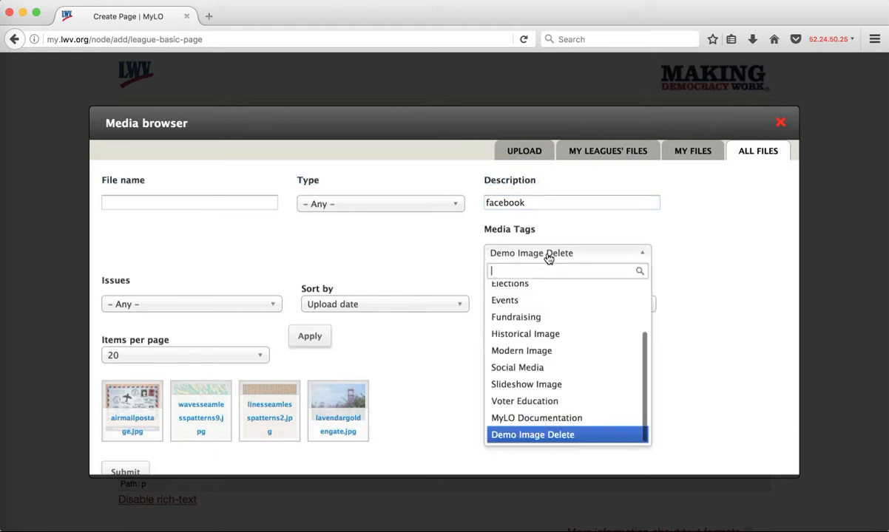
{"action": "left_click", "coordinate": [518, 367]}
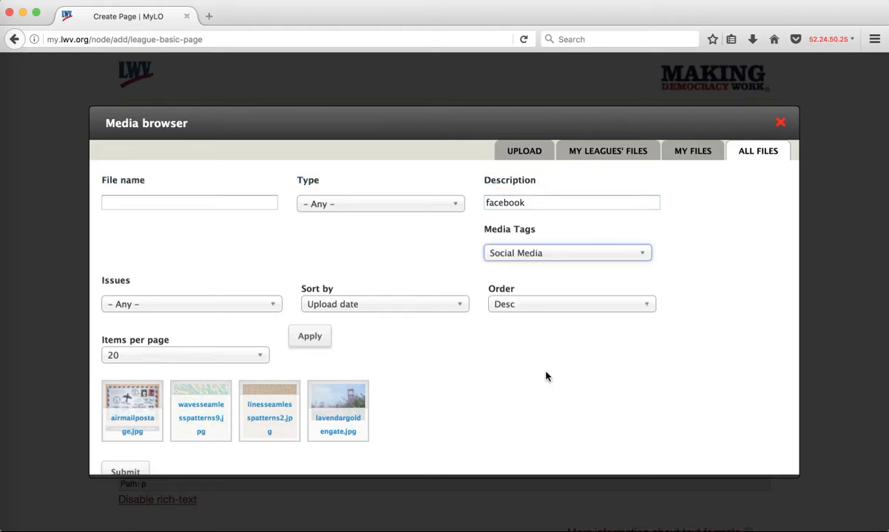
{"action": "left_click", "coordinate": [309, 336]}
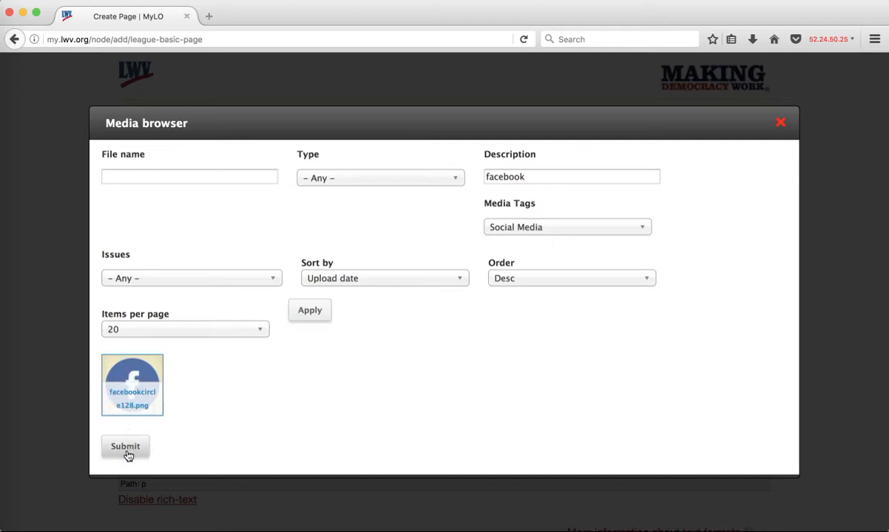
Step: Embed the facebook circle image at original size into the page body with its Facebook alt text
{"action": "left_click", "coordinate": [124, 446]}
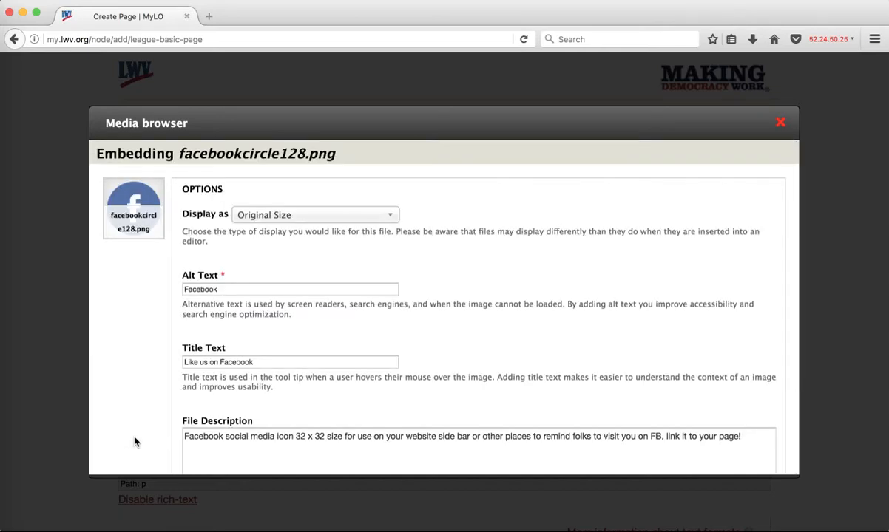
{"action": "mouse_move", "coordinate": [210, 334]}
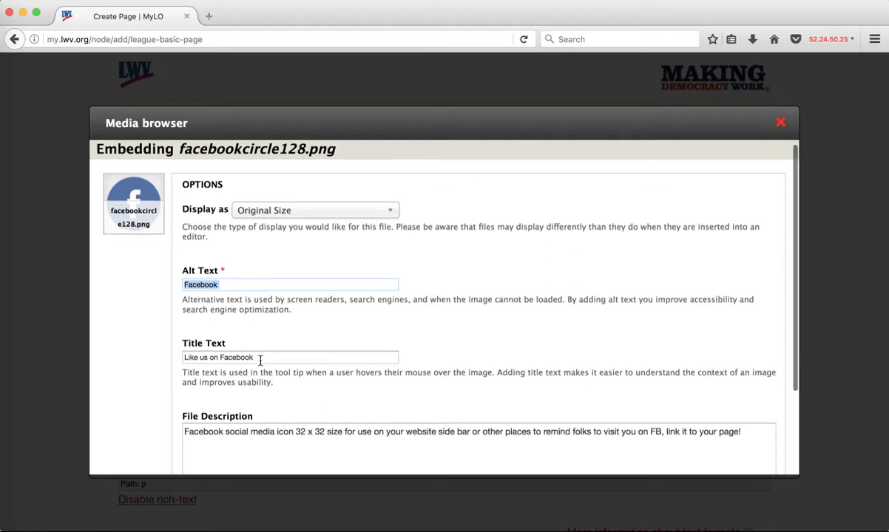
{"action": "scroll", "scroll_direction": "down", "scroll_amount": 3}
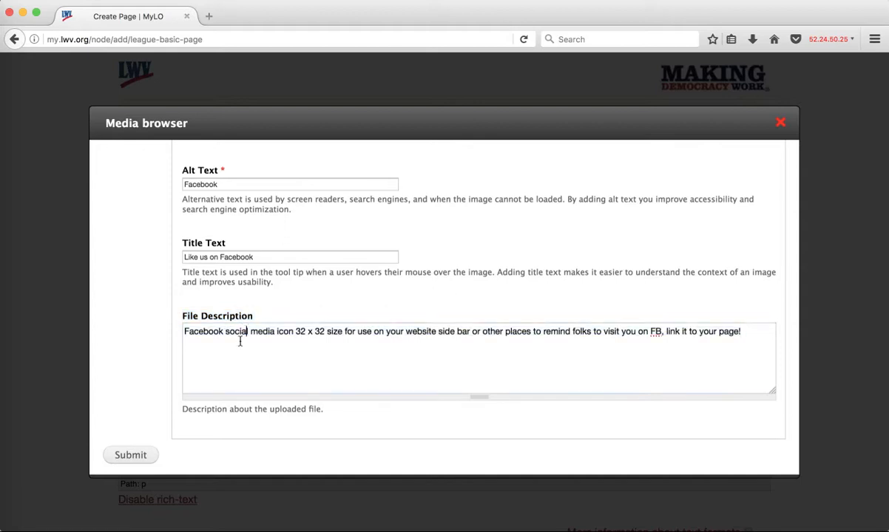
{"action": "left_click", "coordinate": [130, 456]}
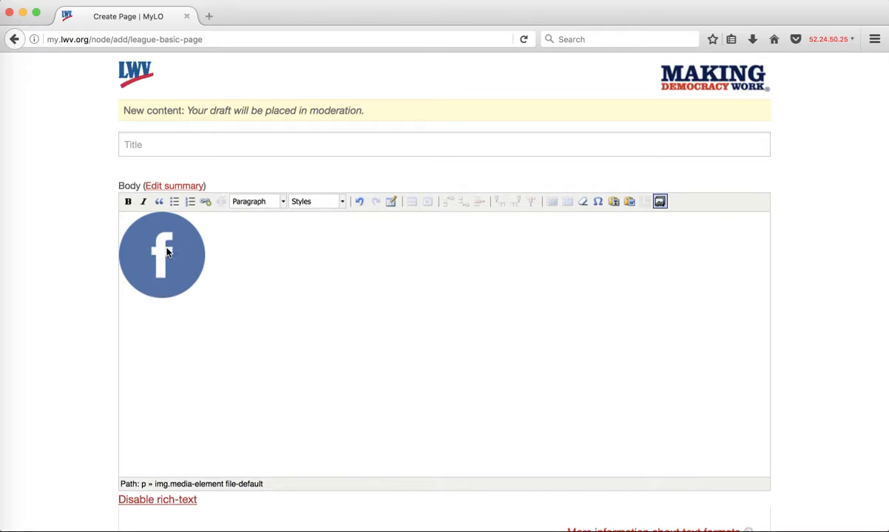
{"action": "mouse_move", "coordinate": [166, 253]}
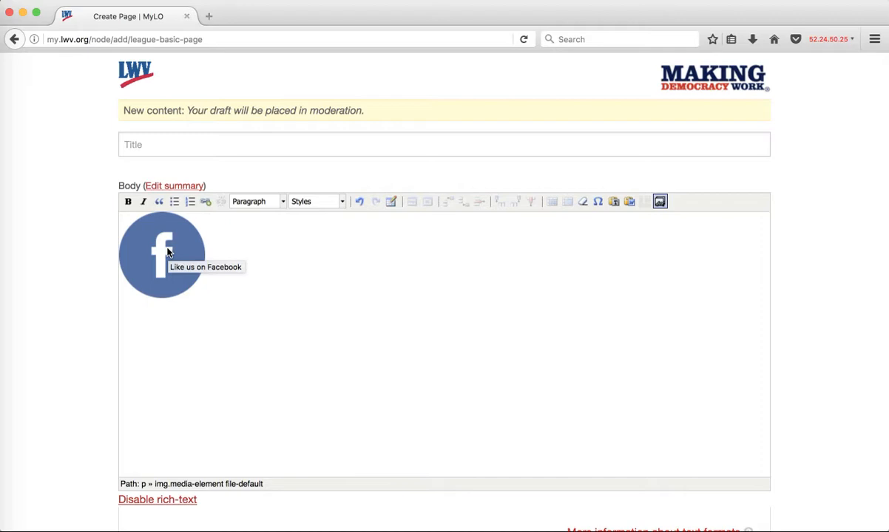
{"action": "mouse_move", "coordinate": [120, 362]}
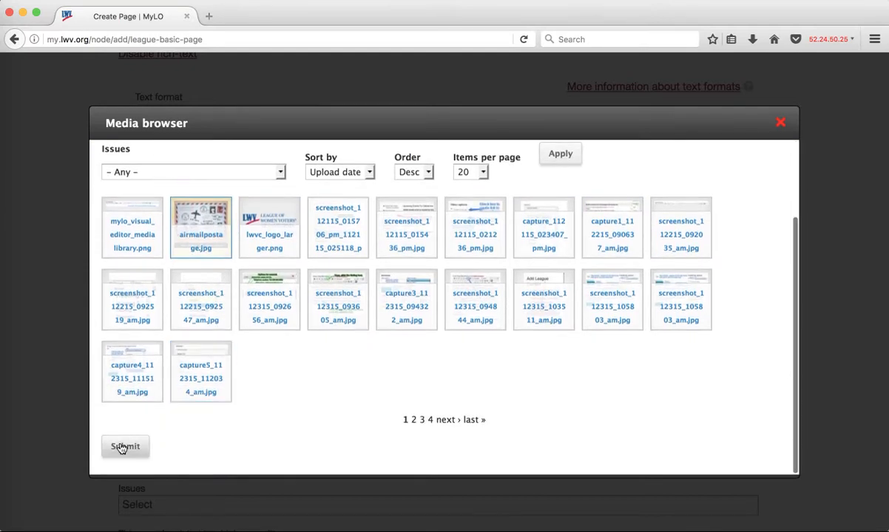
Step: Set the airmail postage image as the page's Main Image
{"action": "left_click", "coordinate": [124, 447]}
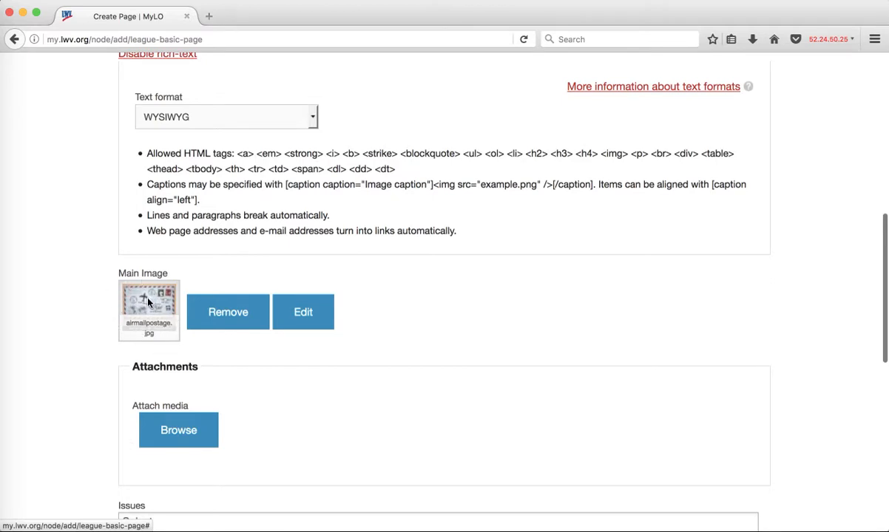
{"action": "mouse_move", "coordinate": [150, 301]}
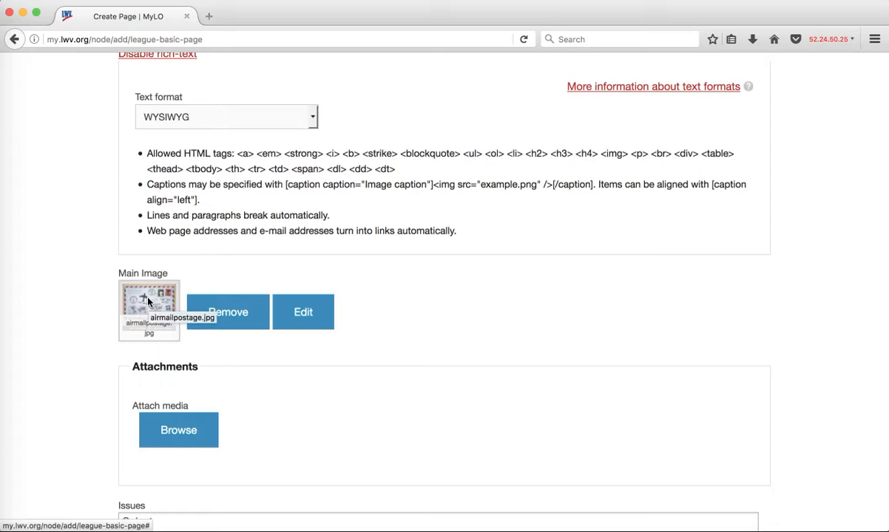
{"action": "mouse_move", "coordinate": [189, 298]}
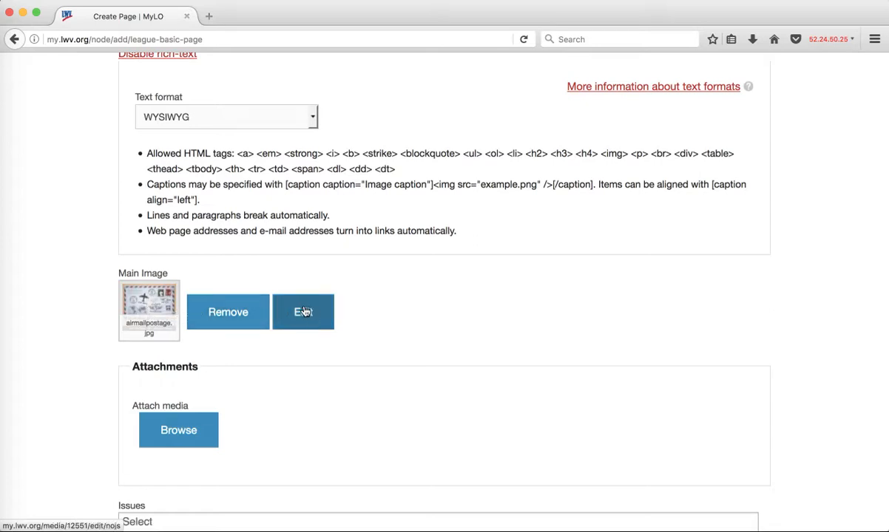
{"action": "left_click", "coordinate": [303, 312]}
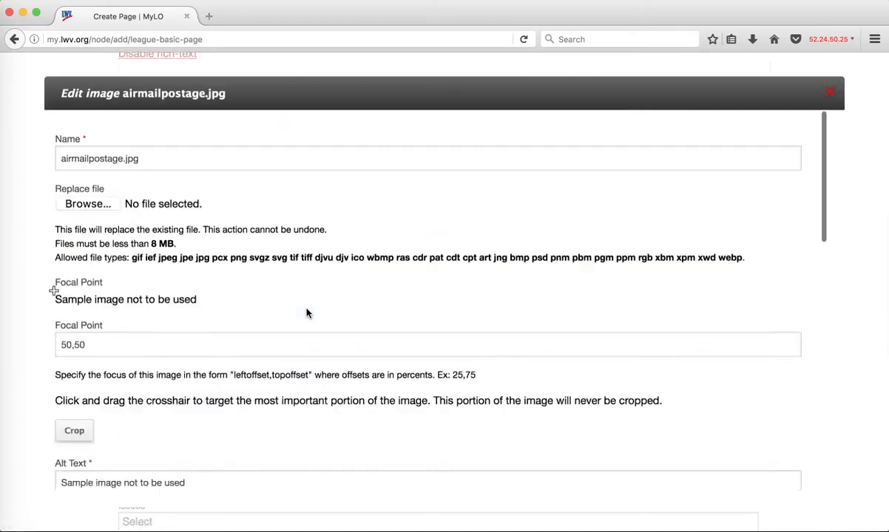
{"action": "scroll", "scroll_direction": "down", "scroll_amount": 3}
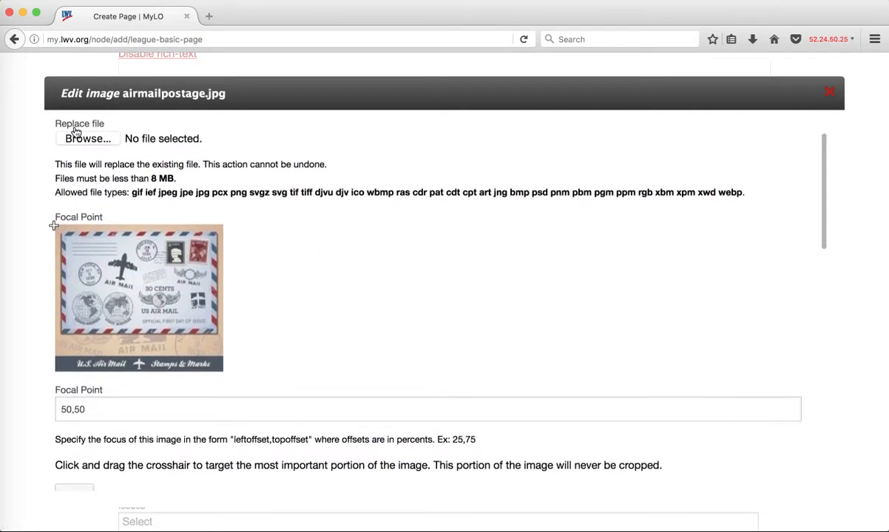
{"action": "mouse_move", "coordinate": [103, 306]}
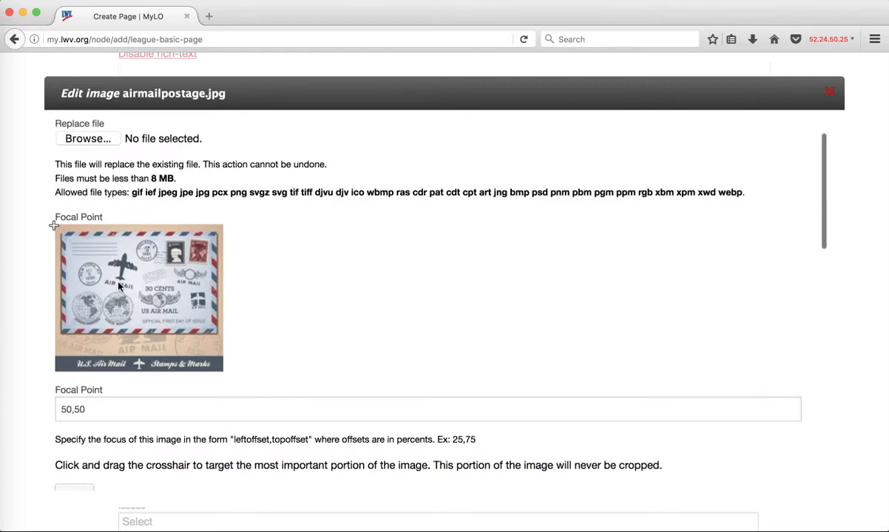
{"action": "scroll", "scroll_direction": "down", "scroll_amount": 3}
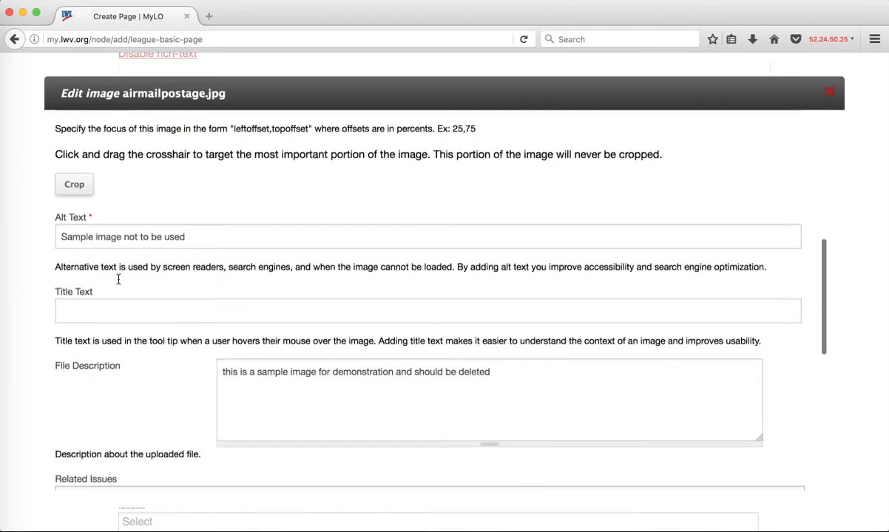
{"action": "scroll", "scroll_direction": "down", "scroll_amount": 3}
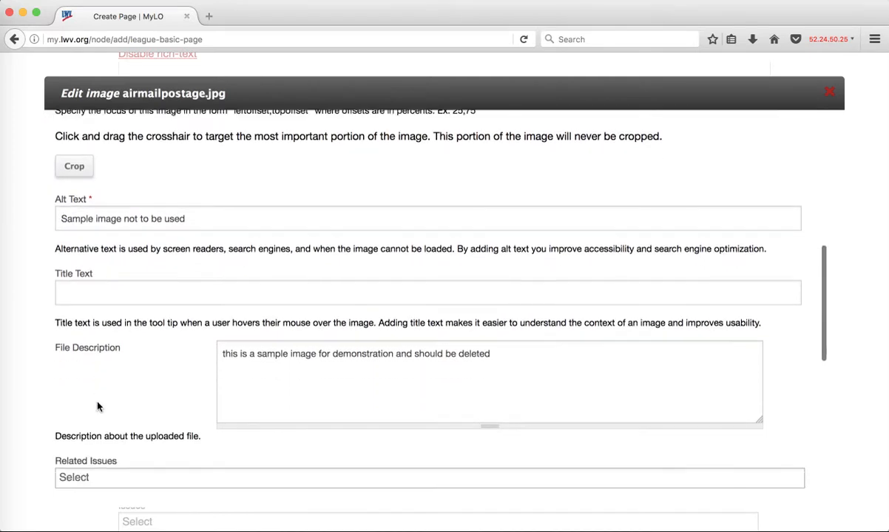
{"action": "scroll", "scroll_direction": "down", "scroll_amount": 3}
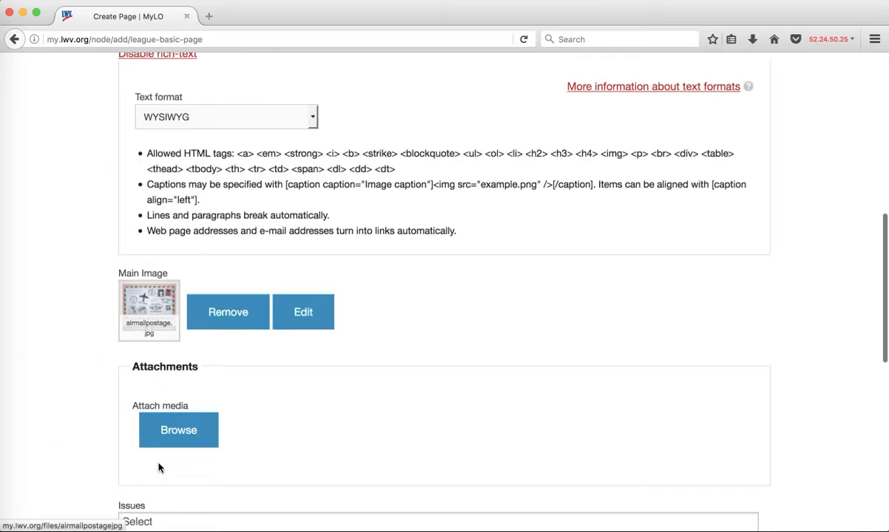
{"action": "mouse_move", "coordinate": [313, 432]}
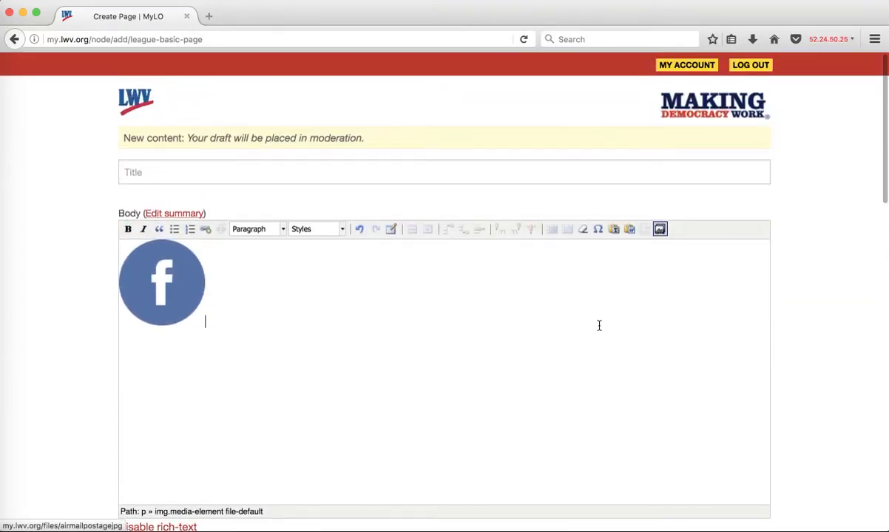
Step: In the Media browser, glance at My files and return to the Upload tab
{"action": "left_click", "coordinate": [660, 228]}
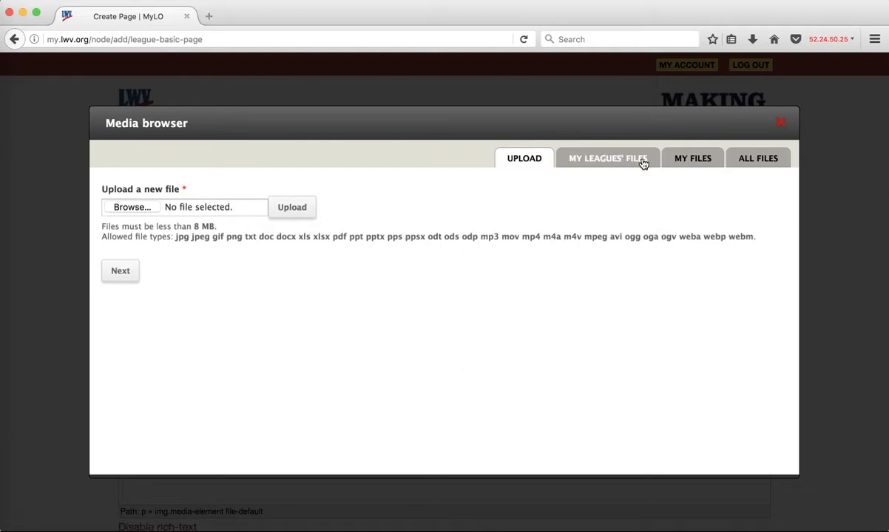
{"action": "mouse_move", "coordinate": [737, 146]}
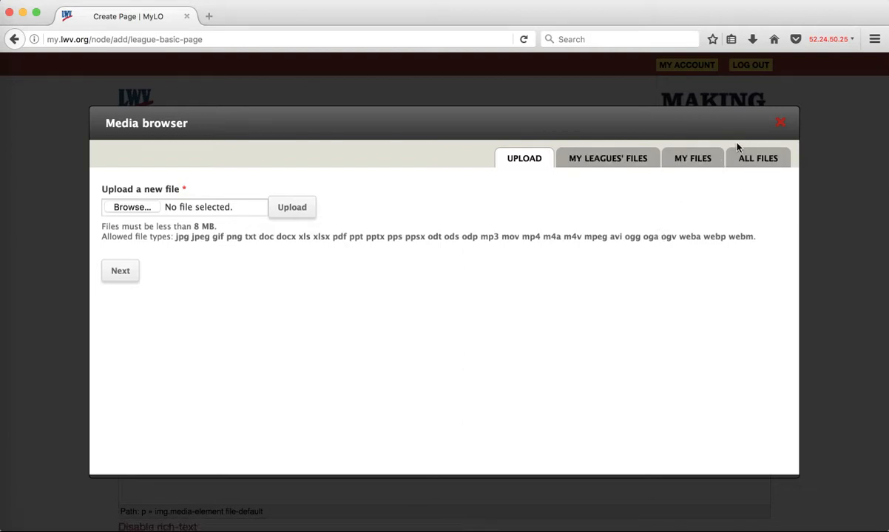
{"action": "mouse_move", "coordinate": [695, 189]}
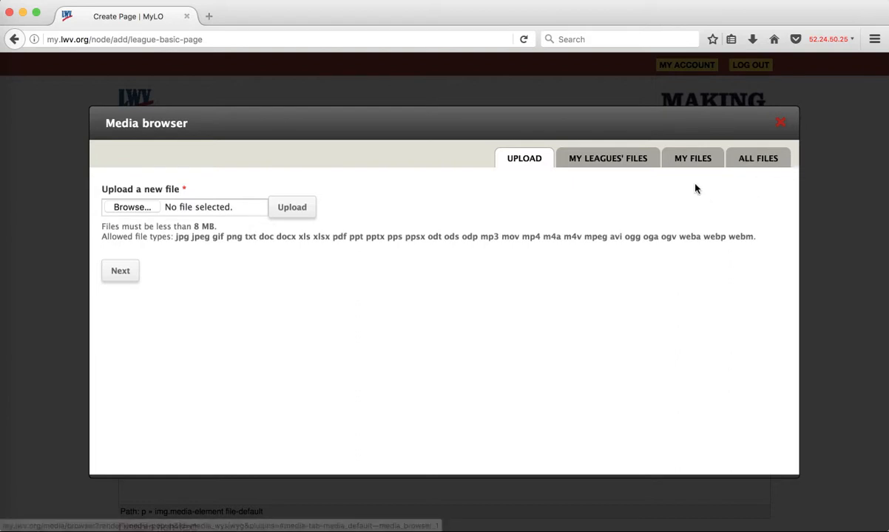
{"action": "mouse_move", "coordinate": [621, 165]}
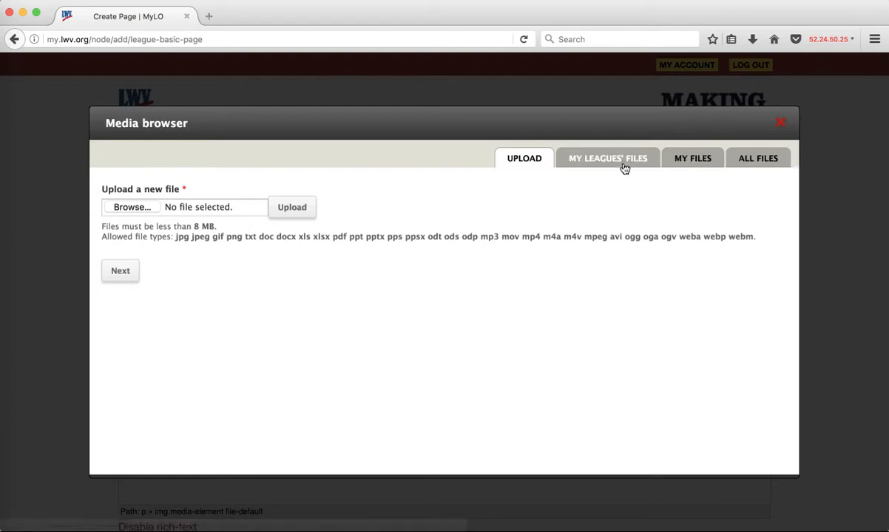
{"action": "mouse_move", "coordinate": [535, 161]}
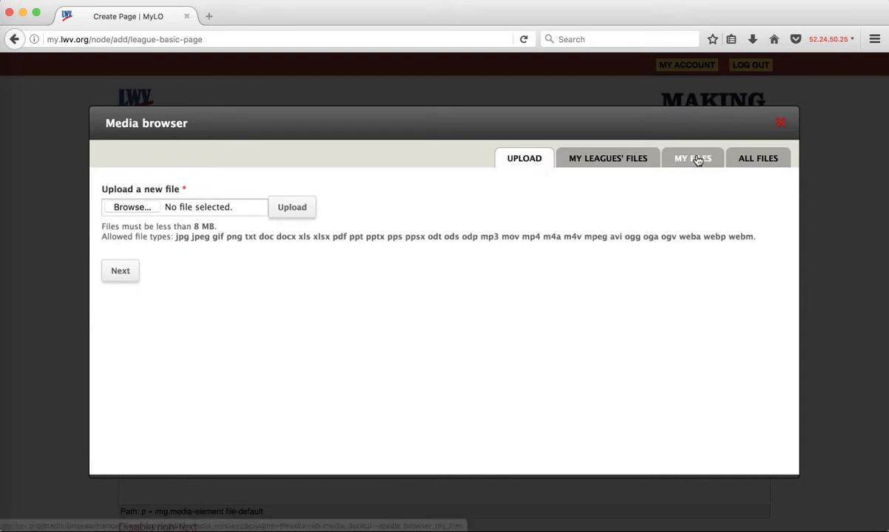
{"action": "left_click", "coordinate": [692, 157]}
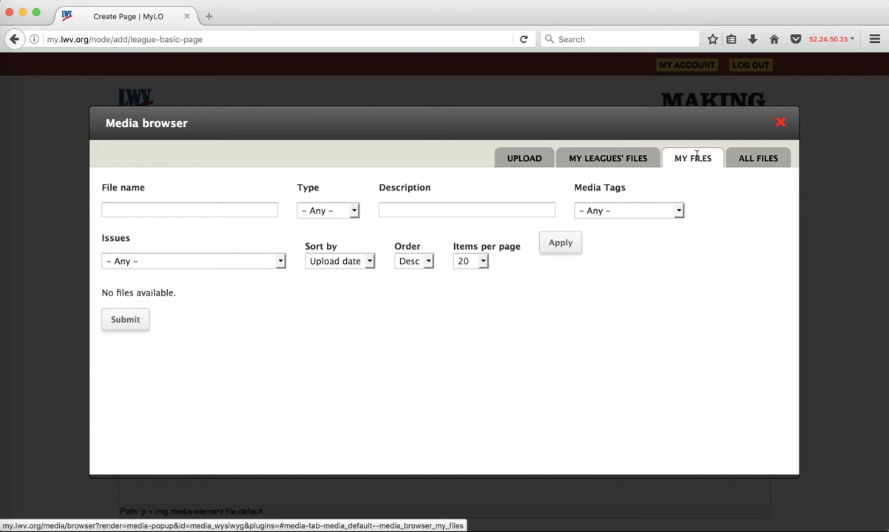
{"action": "mouse_move", "coordinate": [642, 166]}
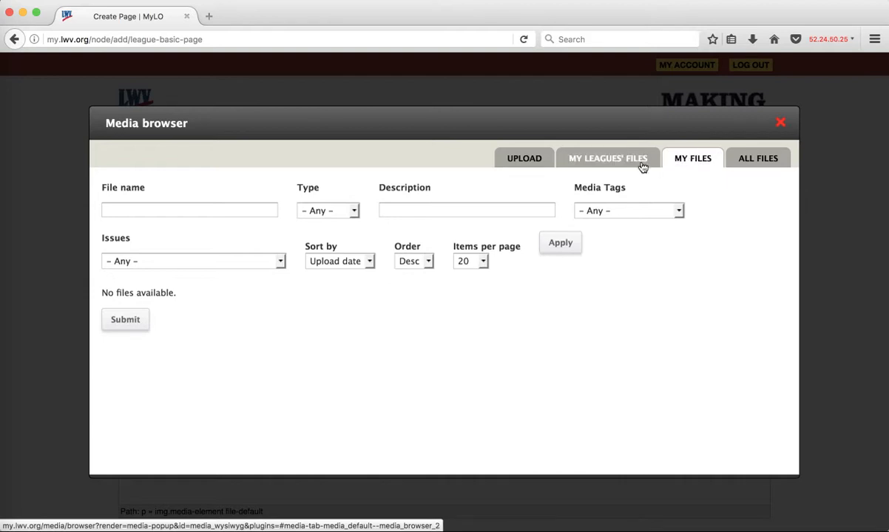
{"action": "mouse_move", "coordinate": [642, 164]}
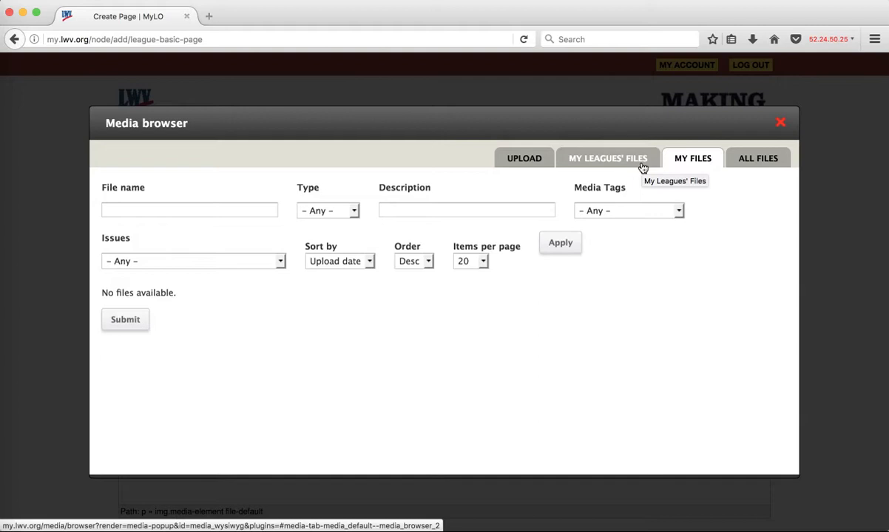
{"action": "left_click", "coordinate": [524, 158]}
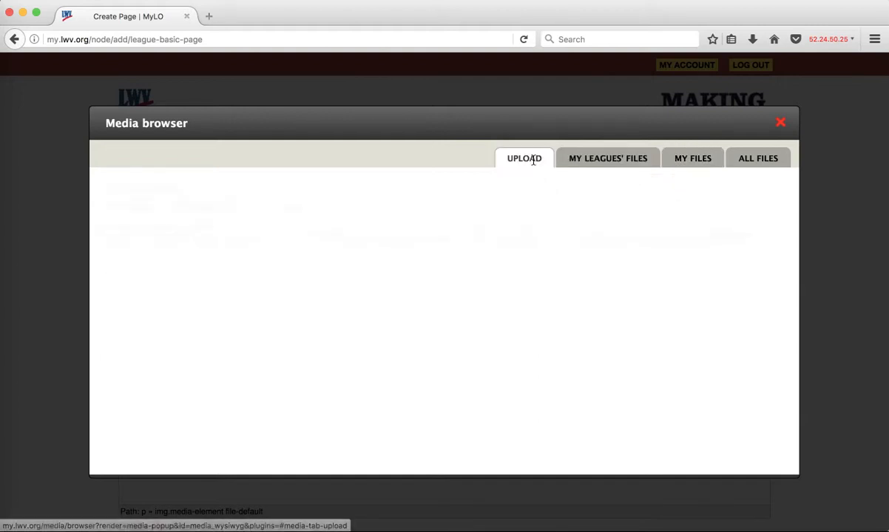
{"action": "left_click", "coordinate": [524, 157]}
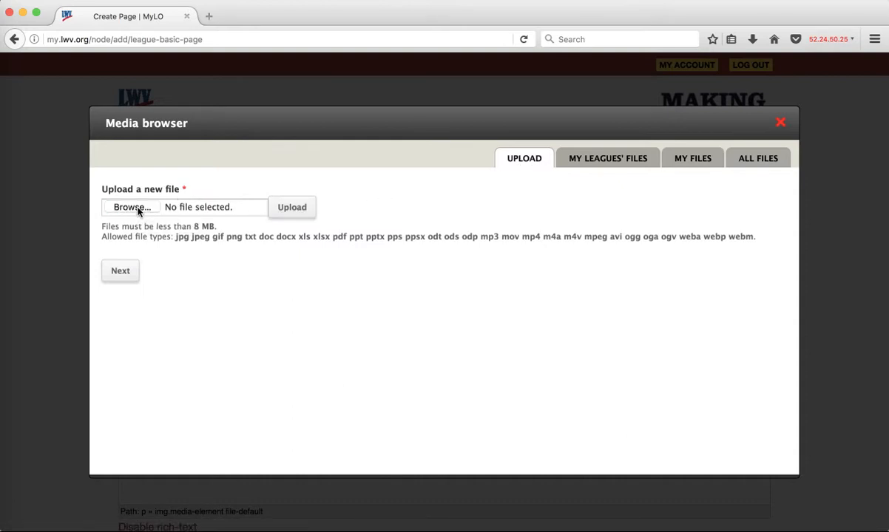
Step: Choose LINES_21.png for upload and keep it stored as a public file
{"action": "left_click", "coordinate": [130, 207]}
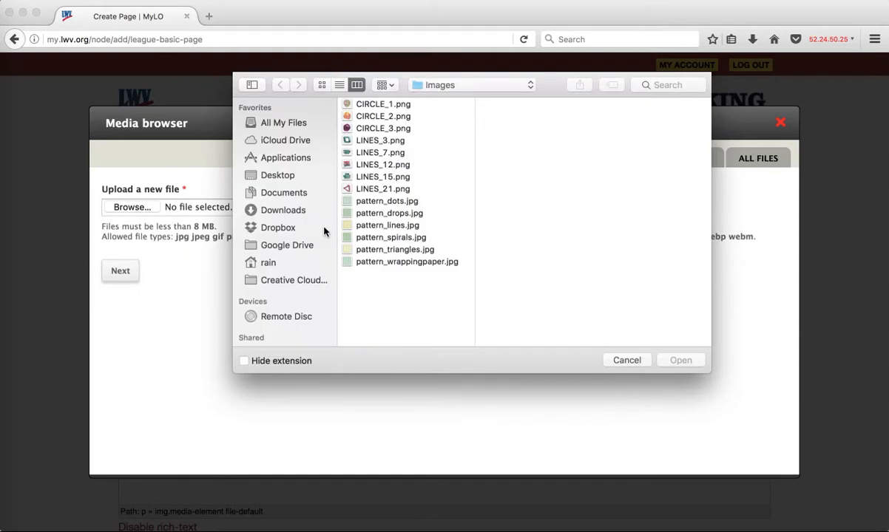
{"action": "mouse_move", "coordinate": [385, 194]}
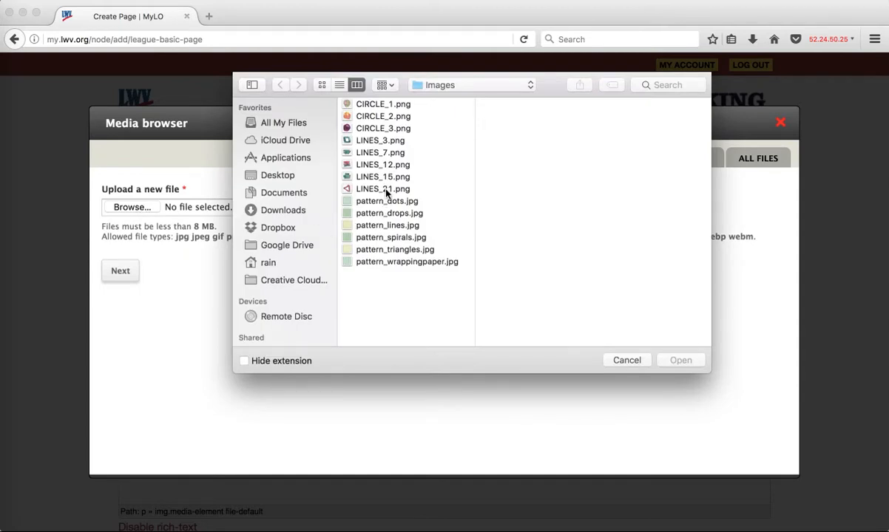
{"action": "left_click", "coordinate": [383, 190]}
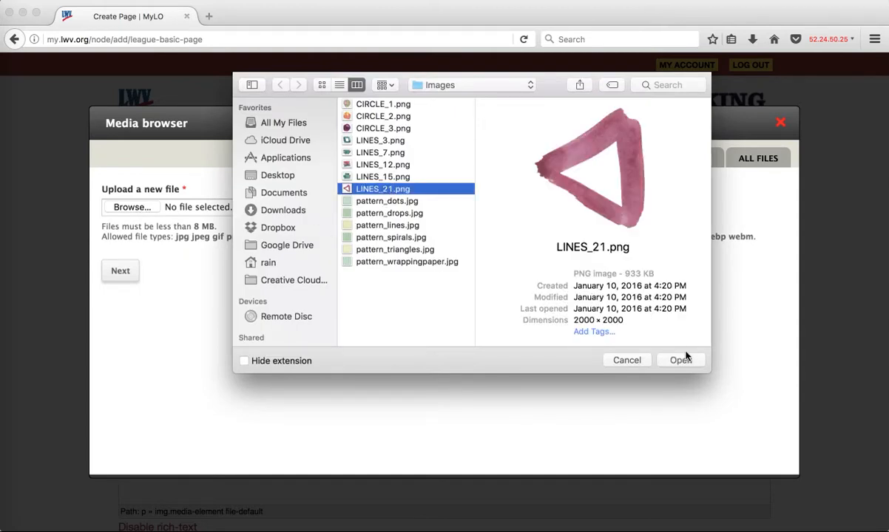
{"action": "left_click", "coordinate": [681, 361]}
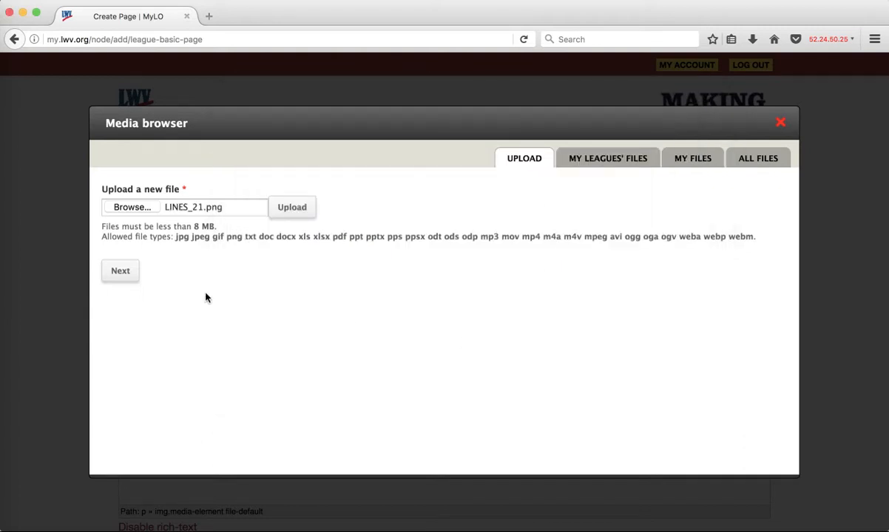
{"action": "left_click", "coordinate": [119, 271]}
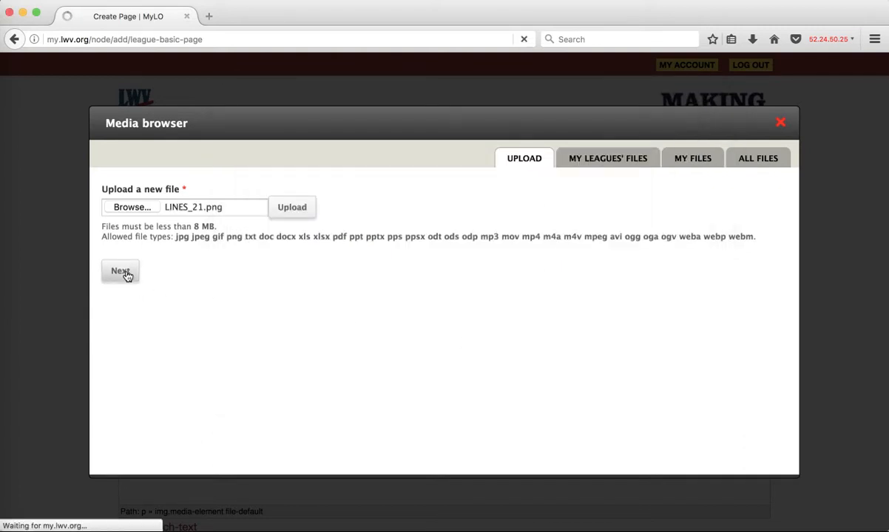
{"action": "left_click", "coordinate": [120, 271]}
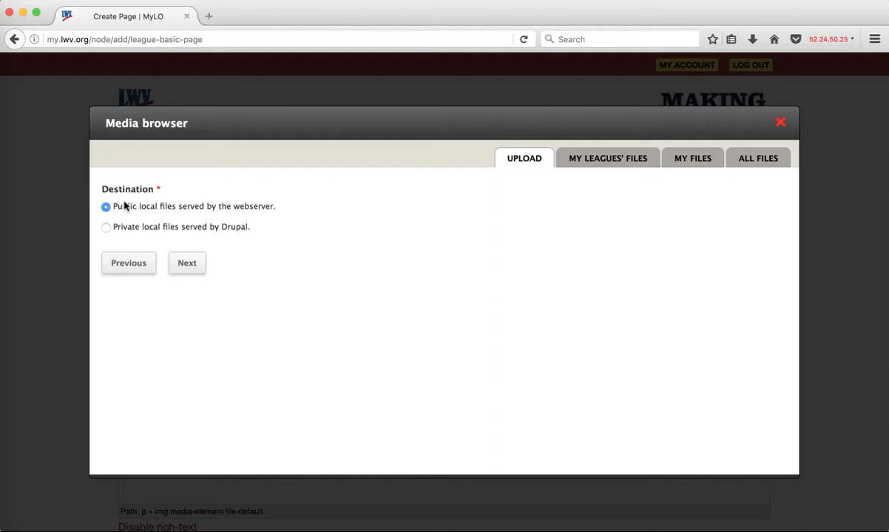
{"action": "mouse_move", "coordinate": [168, 216]}
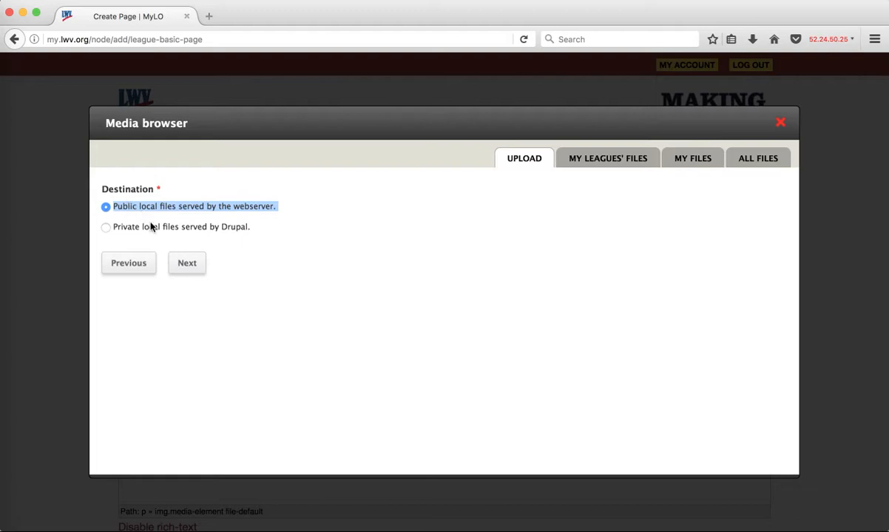
{"action": "mouse_move", "coordinate": [124, 230]}
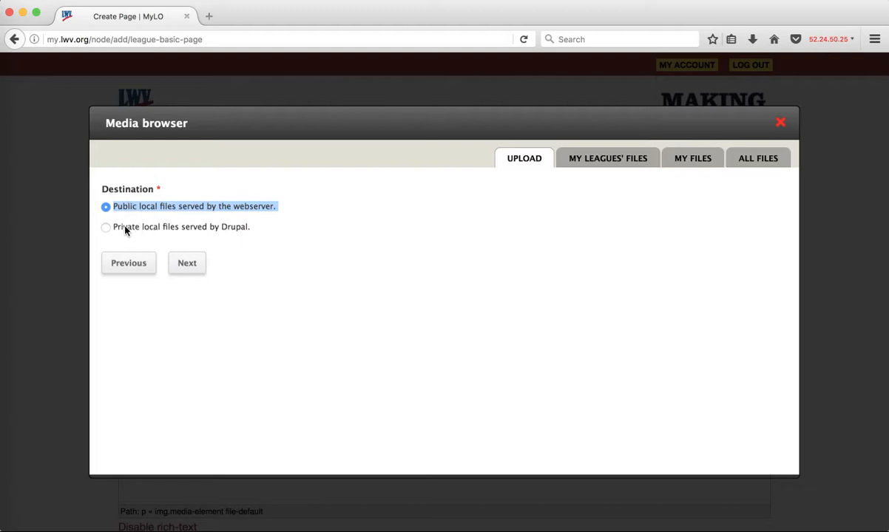
{"action": "left_click", "coordinate": [106, 228]}
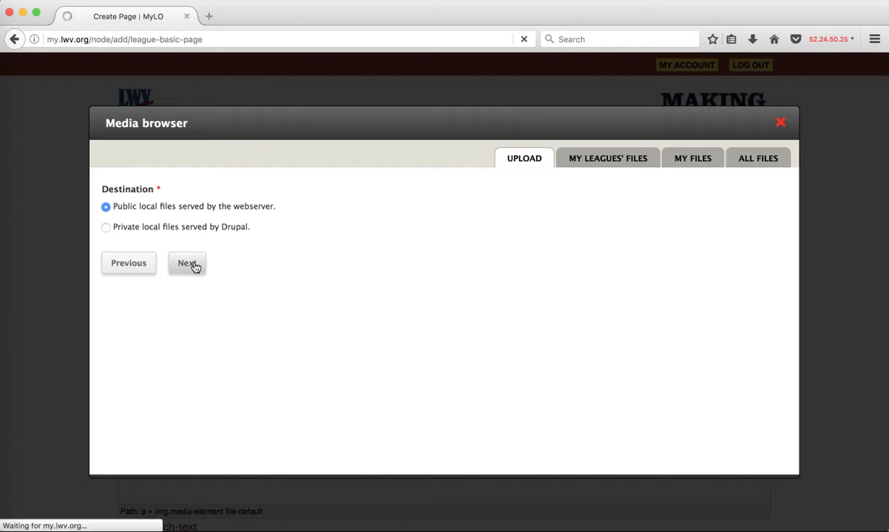
Step: Move past the storage step and reach the uploaded image's description fields
{"action": "left_click", "coordinate": [186, 263]}
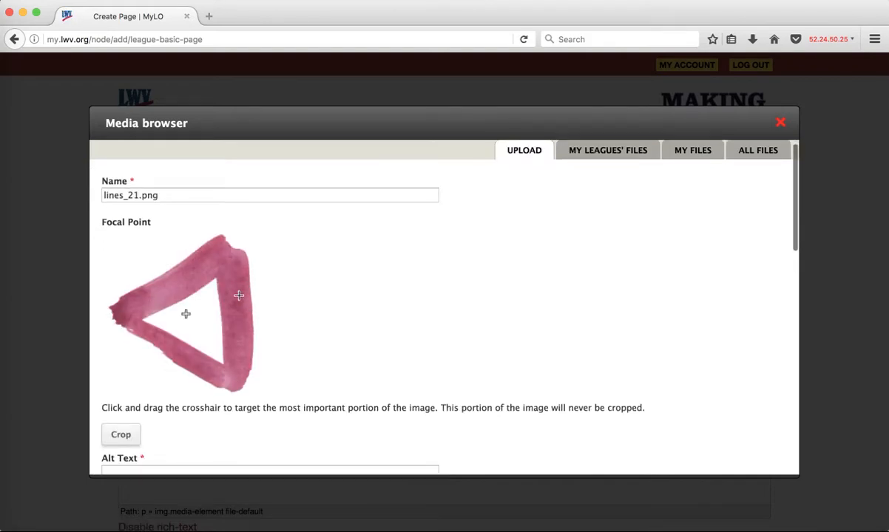
{"action": "scroll", "scroll_direction": "down", "scroll_amount": 3}
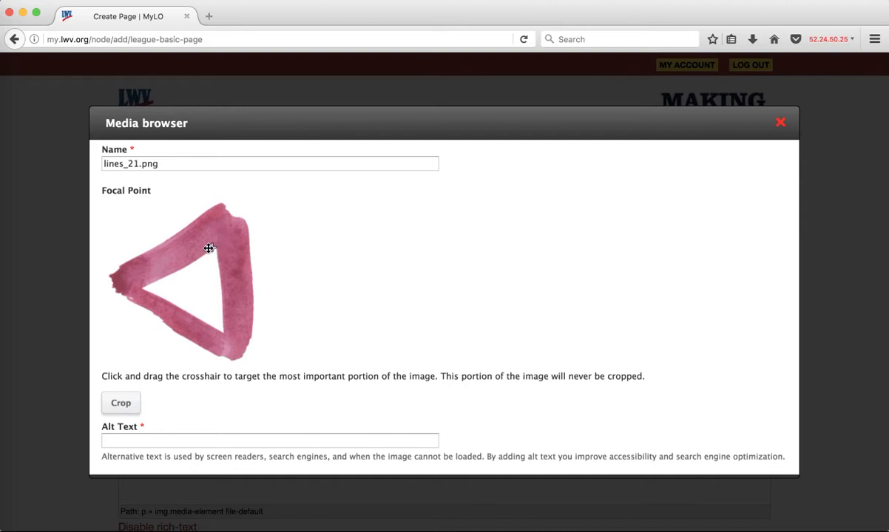
{"action": "mouse_move", "coordinate": [215, 242]}
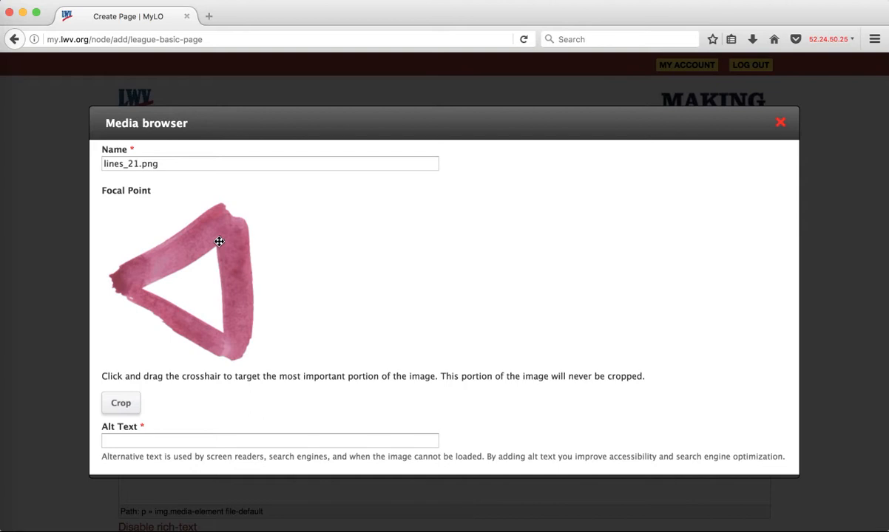
{"action": "scroll", "scroll_direction": "down", "scroll_amount": 3}
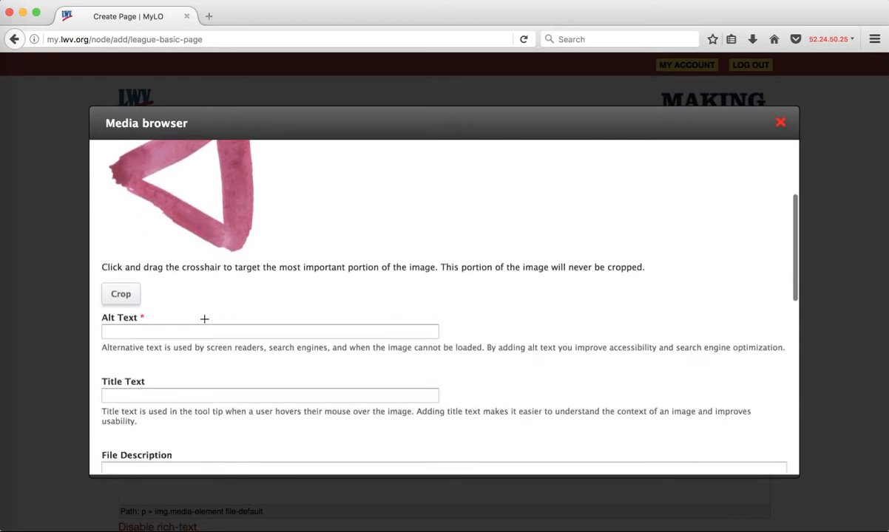
{"action": "scroll", "scroll_direction": "down", "scroll_amount": 3}
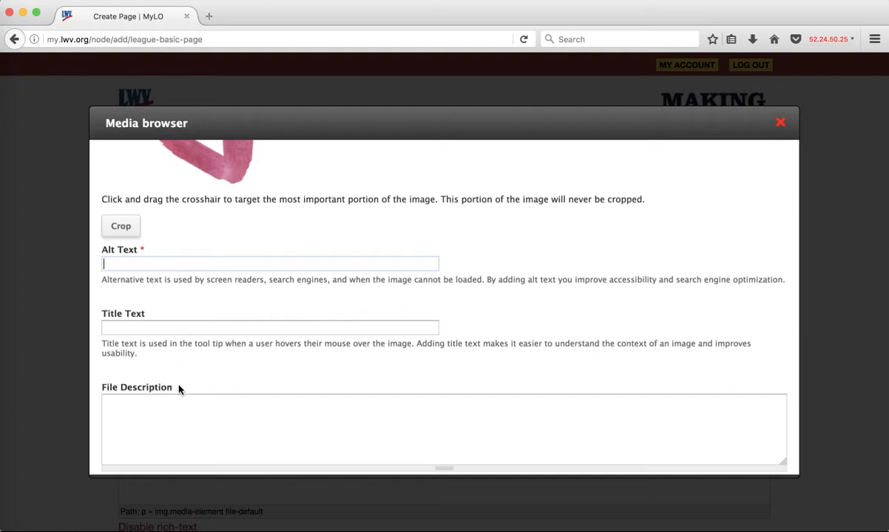
{"action": "scroll", "scroll_direction": "down", "scroll_amount": 3}
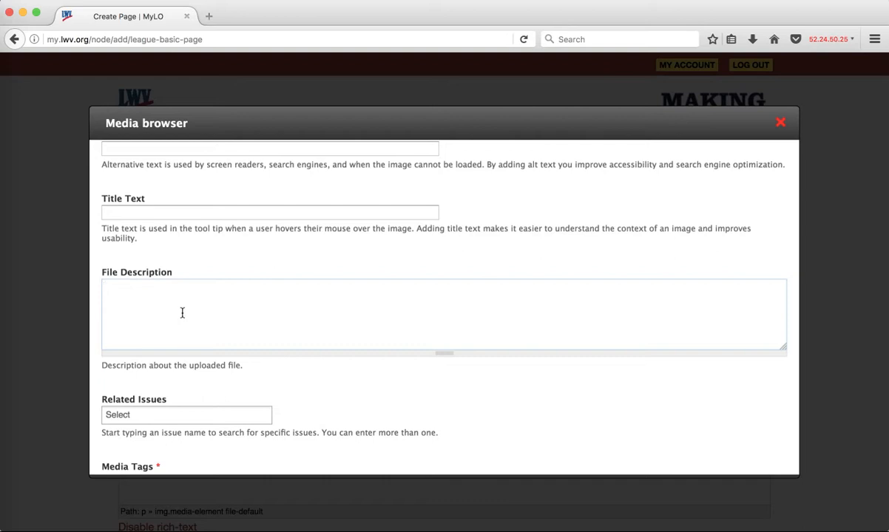
{"action": "left_click", "coordinate": [190, 314]}
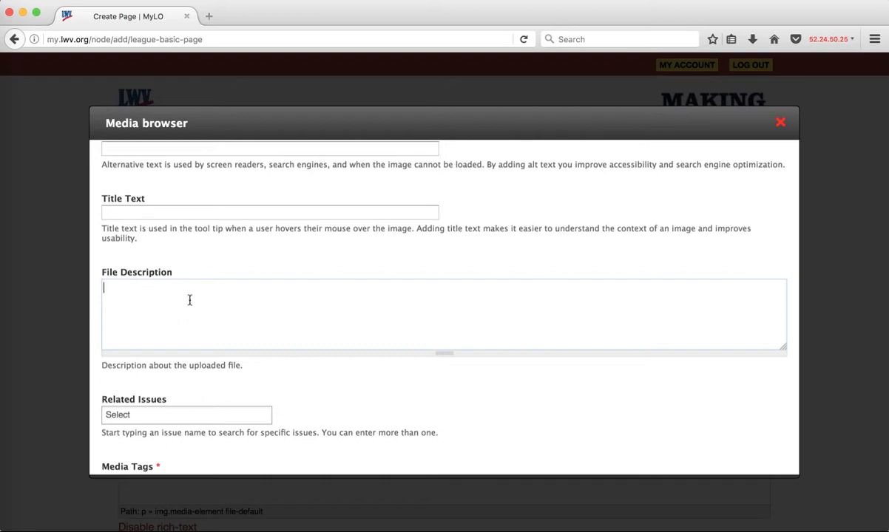
{"action": "scroll", "scroll_direction": "down", "scroll_amount": 3}
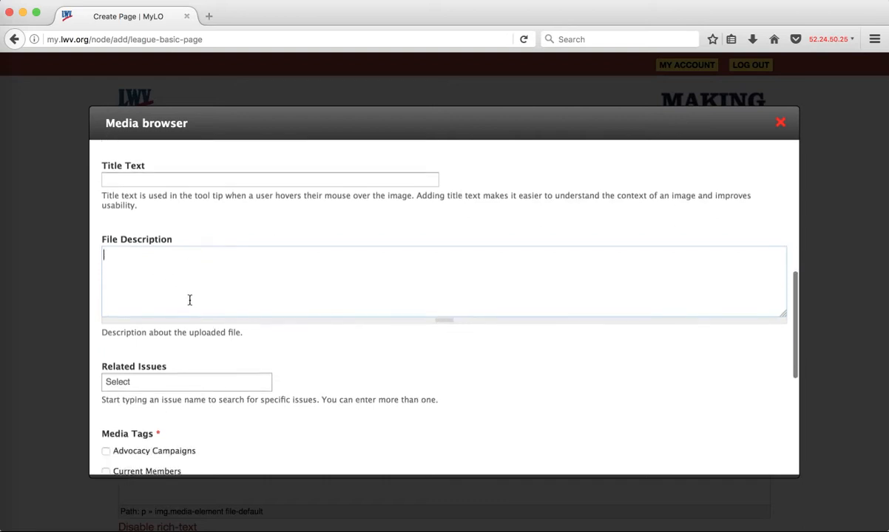
Step: Tag the image with Money in Politics, Fighting Voter Suppression and the Demo Image Delete media tag
{"action": "left_click", "coordinate": [186, 381]}
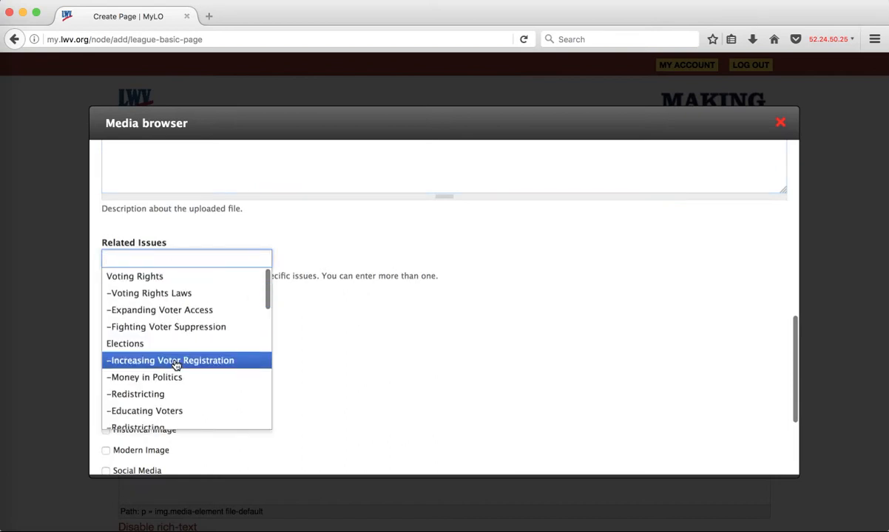
{"action": "mouse_move", "coordinate": [190, 378]}
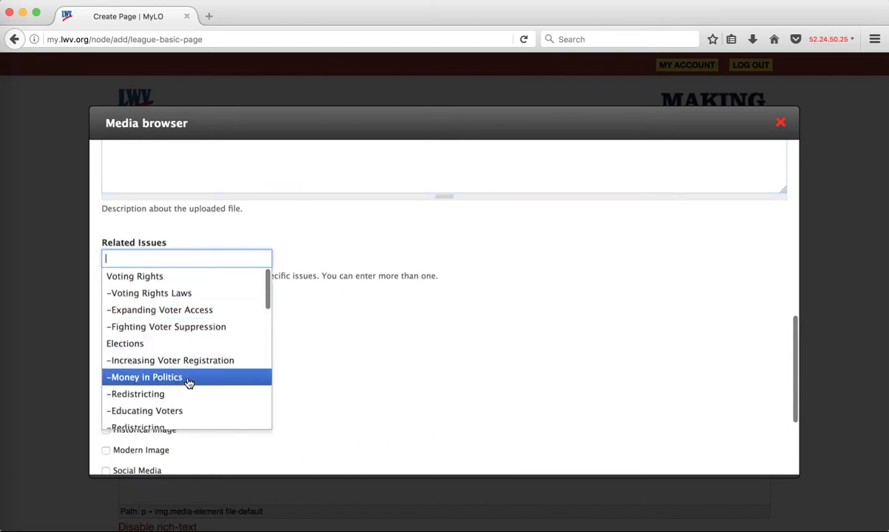
{"action": "left_click", "coordinate": [145, 377]}
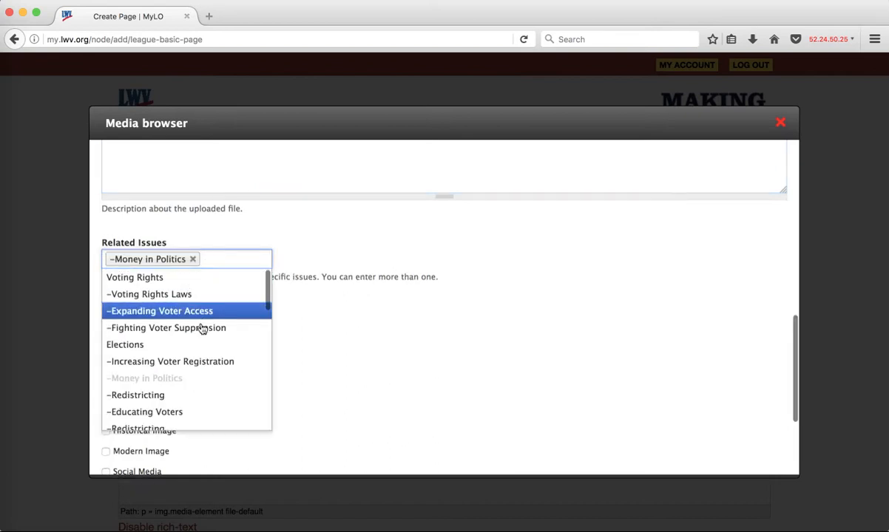
{"action": "left_click", "coordinate": [166, 328]}
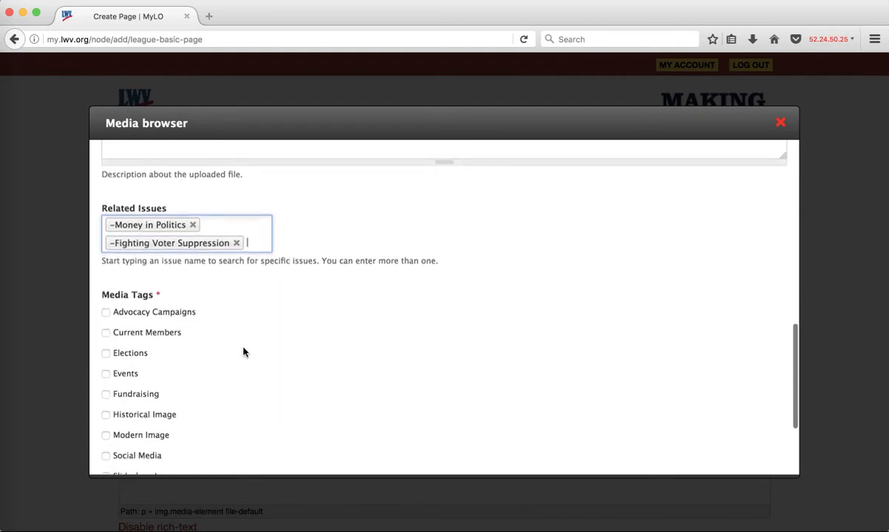
{"action": "scroll", "scroll_direction": "down", "scroll_amount": 3}
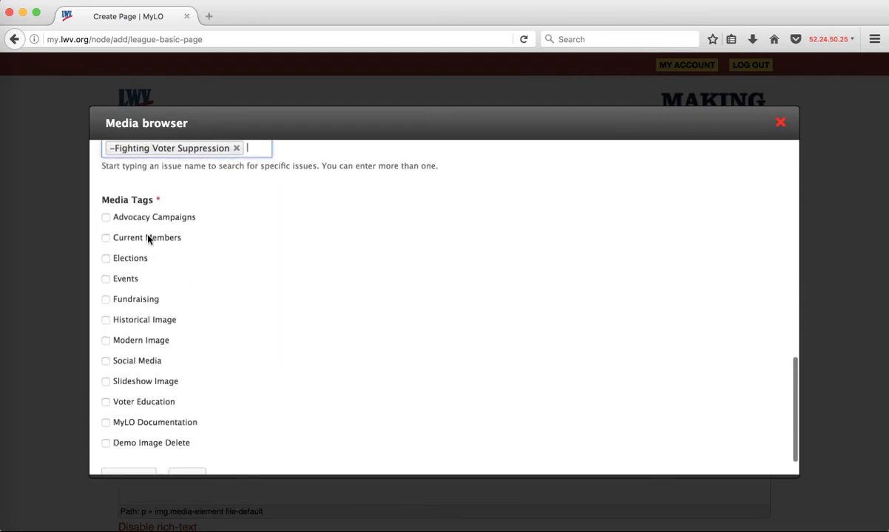
{"action": "left_click", "coordinate": [104, 444]}
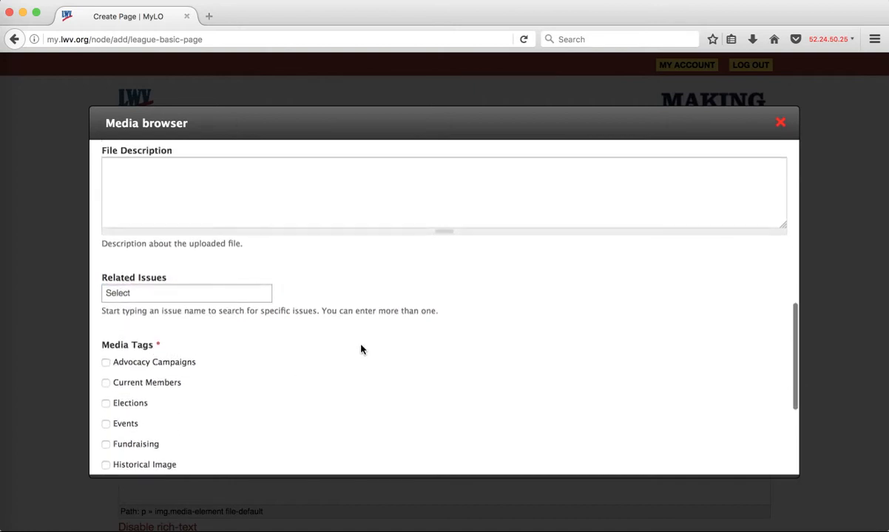
Step: Enter the demo file description and alt text 'Triangle for demonstration'
{"action": "type", "text": "This is"}
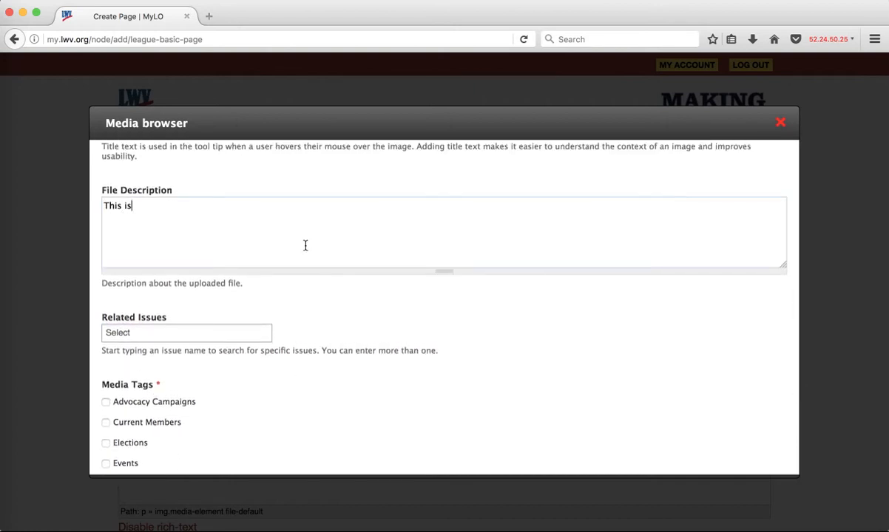
{"action": "type", "text": "a demo image to be deleted"}
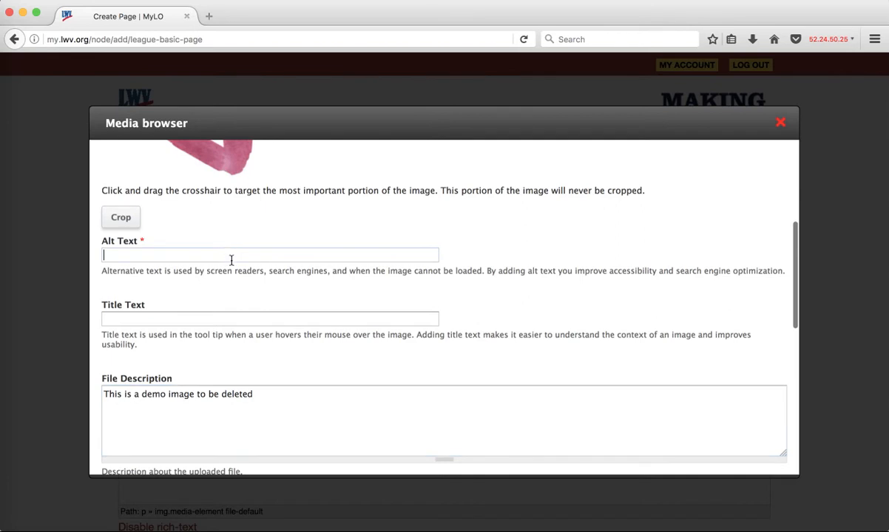
{"action": "type", "text": "Triangle"}
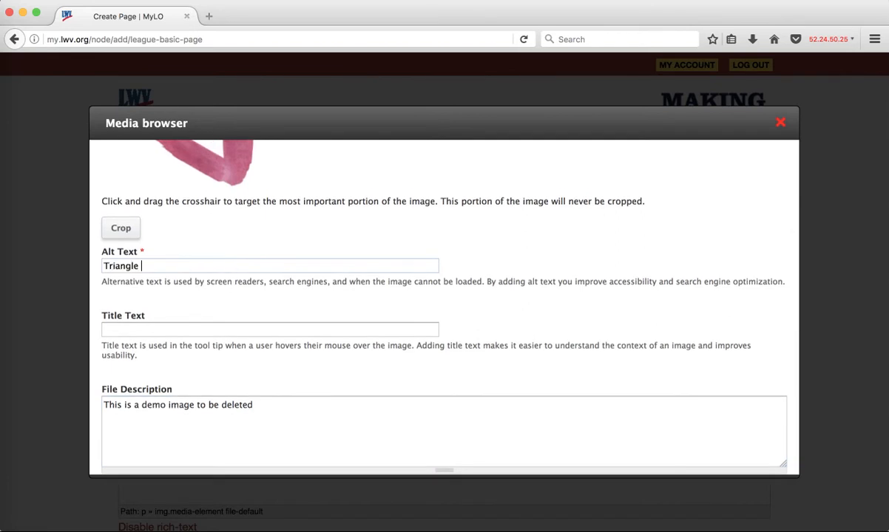
{"action": "type", "text": "for demonstration"}
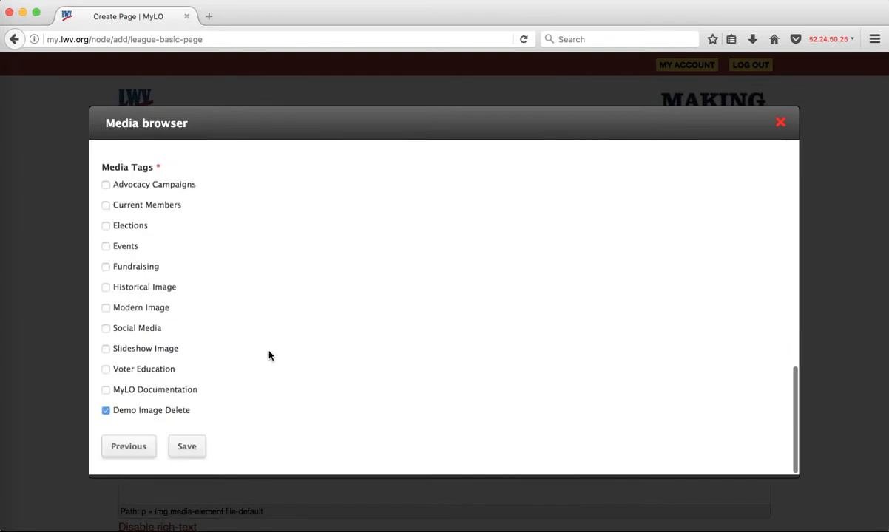
Step: Save lines_21.png's details and review its embedding options at Original Size down to Submit
{"action": "left_click", "coordinate": [186, 447]}
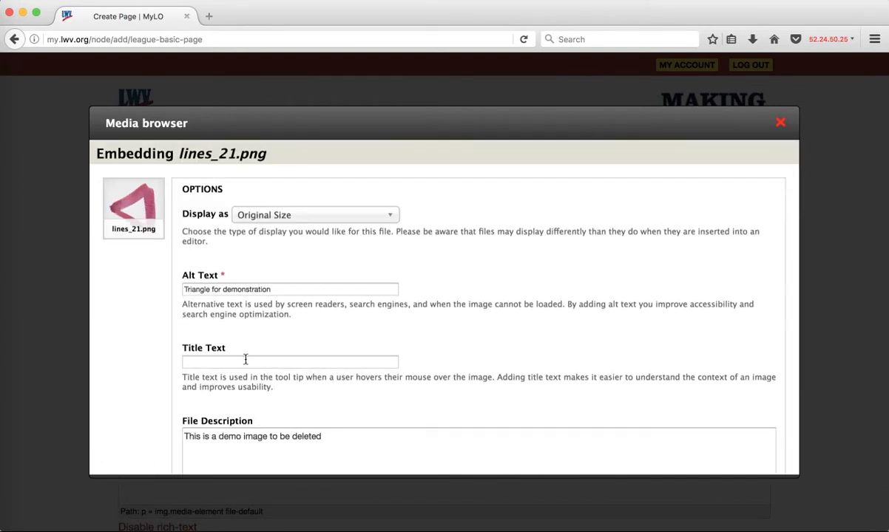
{"action": "scroll", "scroll_direction": "down", "scroll_amount": 3}
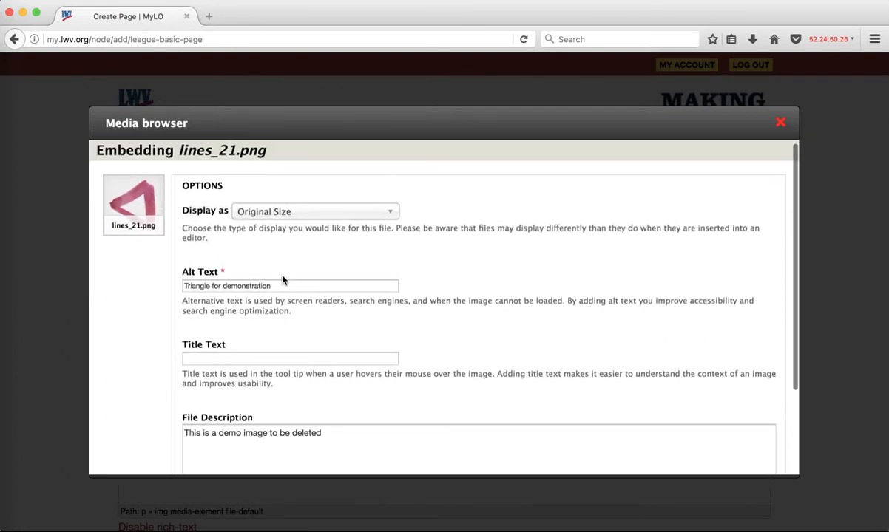
{"action": "scroll", "scroll_direction": "down", "scroll_amount": 3}
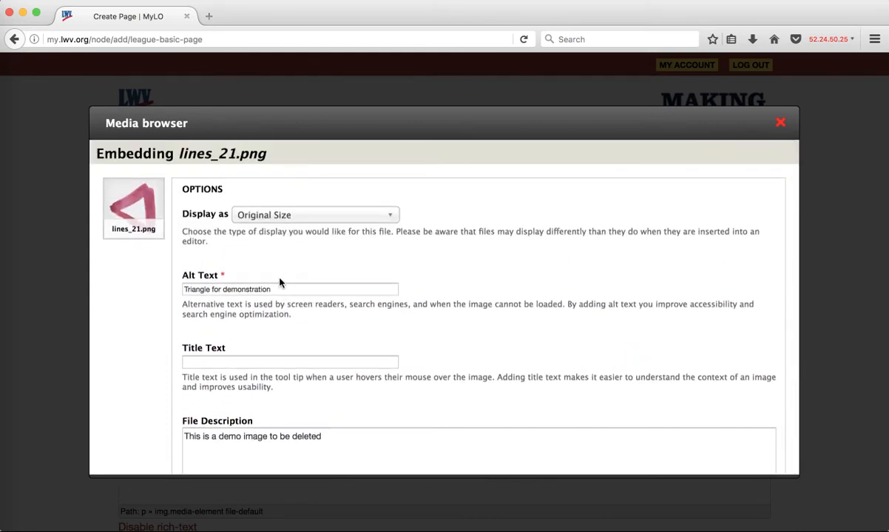
{"action": "scroll", "scroll_direction": "down", "scroll_amount": 3}
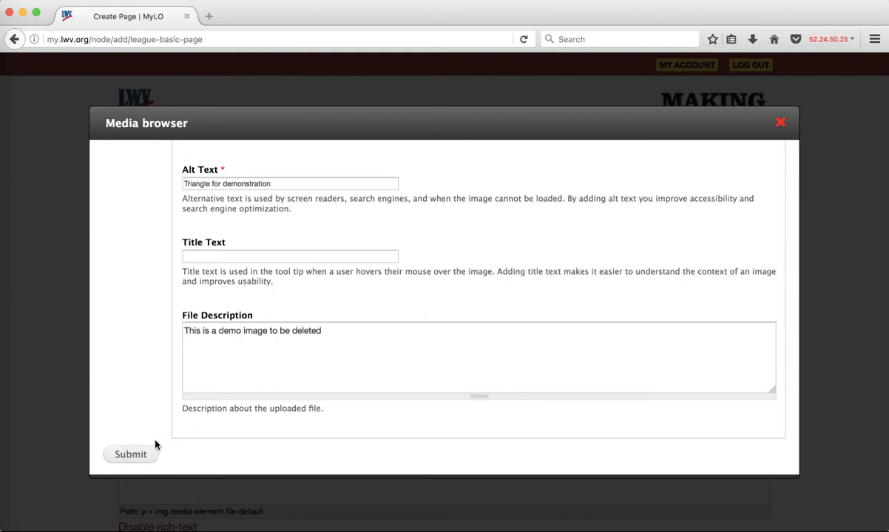
Step: Embed the pink triangle in the body beside the Facebook icon and shrink it to the icon's size
{"action": "left_click", "coordinate": [130, 454]}
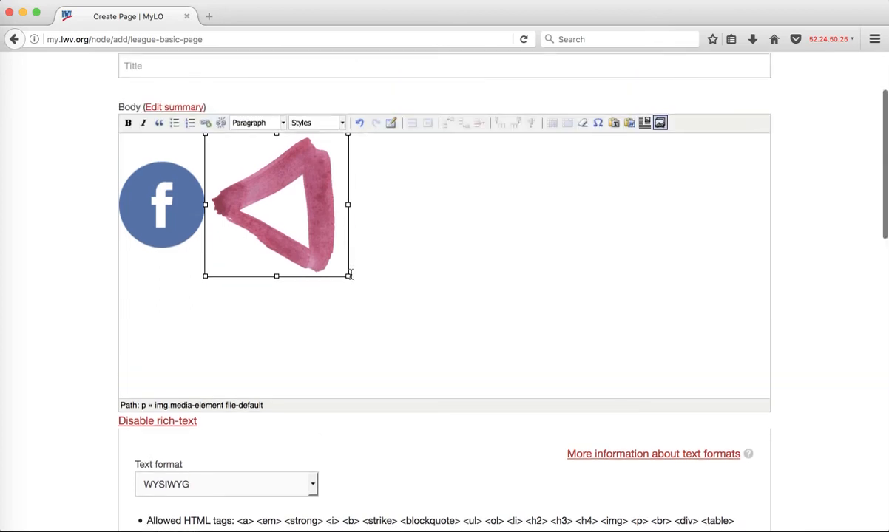
{"action": "left_click_drag", "start_coordinate": [349, 277], "coordinate": [314, 242]}
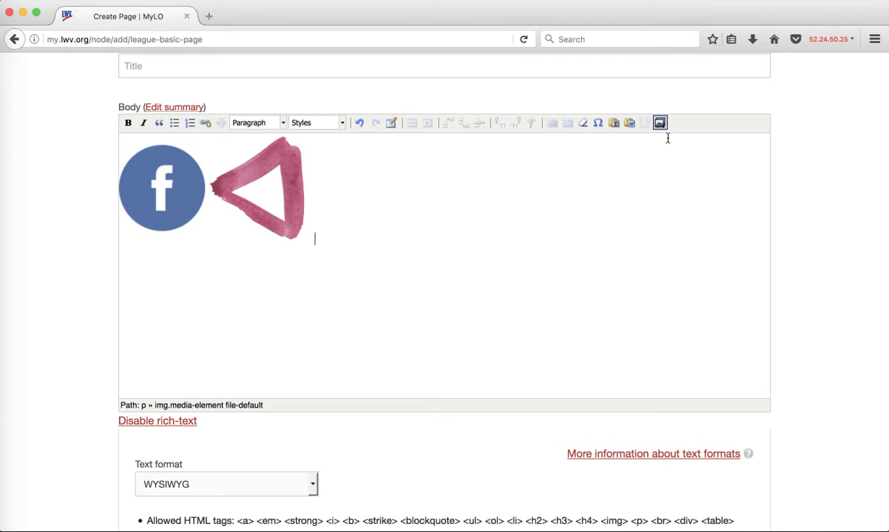
Step: Reopen the media library and narrow it to my own uploaded files, showing lines_21.png
{"action": "left_click", "coordinate": [659, 122]}
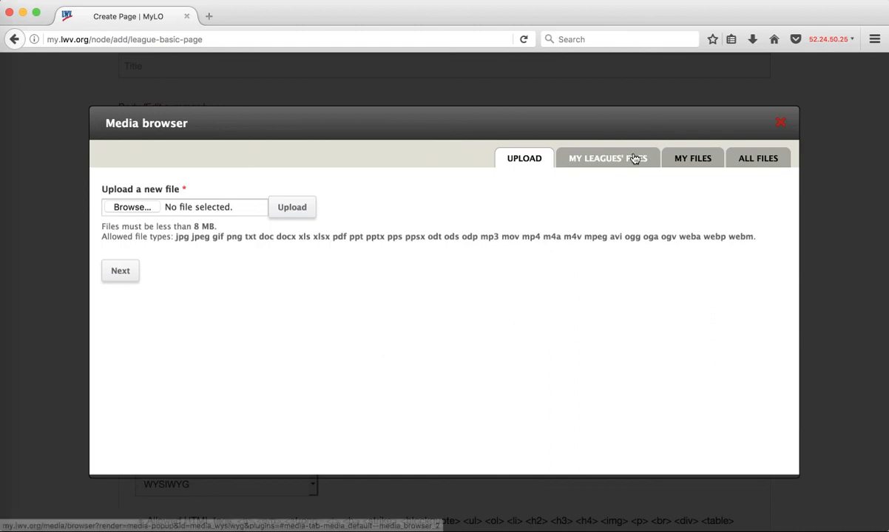
{"action": "left_click", "coordinate": [607, 157]}
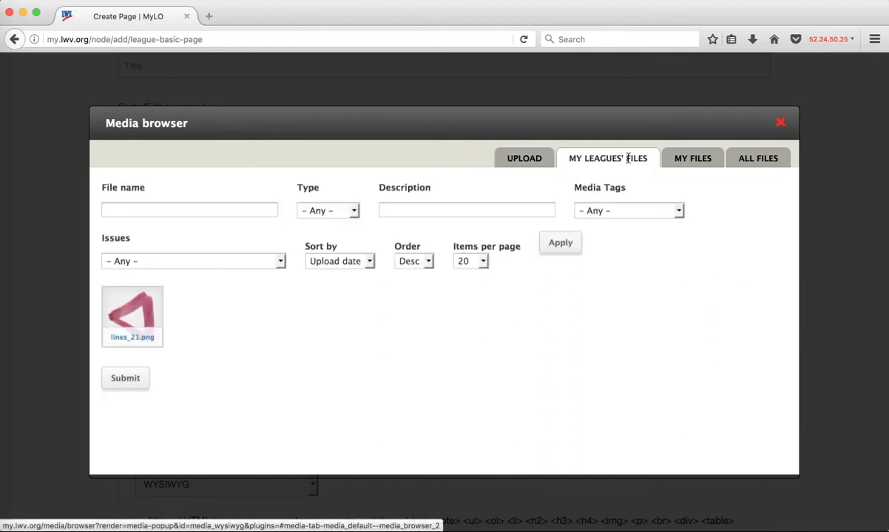
{"action": "left_click", "coordinate": [692, 157]}
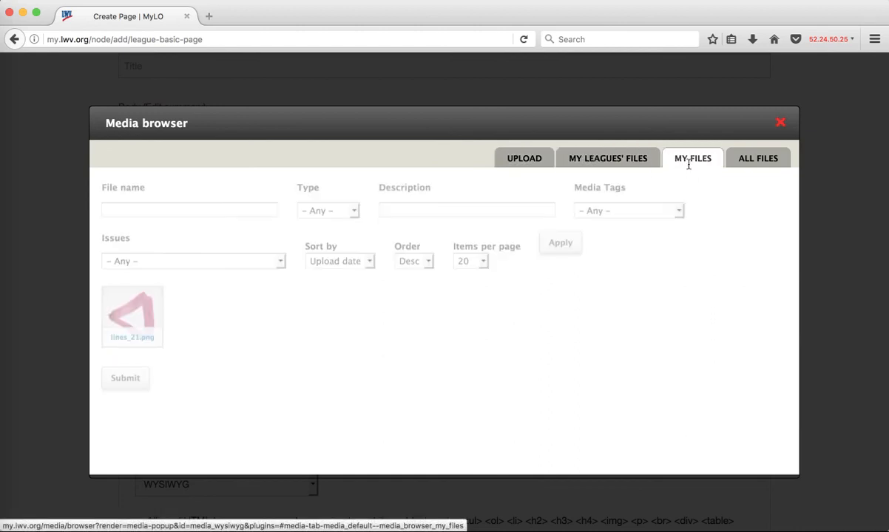